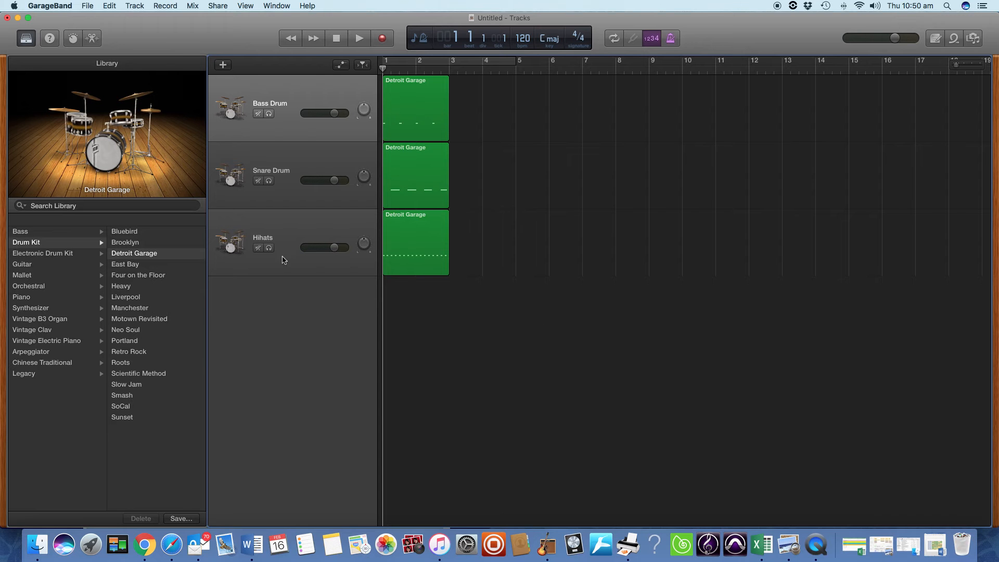
{"action": "mouse_move", "coordinate": [164, 121]}
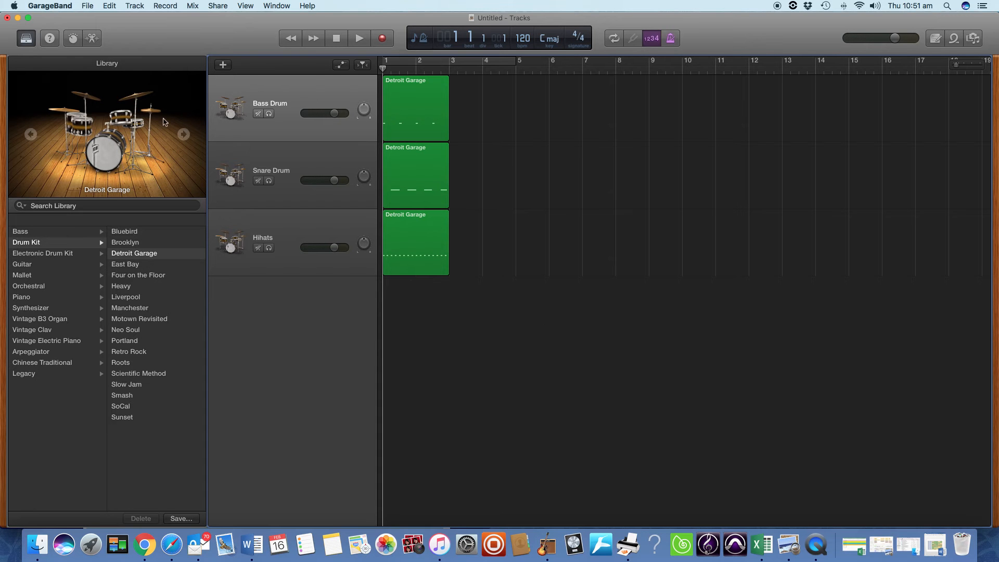
{"action": "mouse_move", "coordinate": [311, 96]}
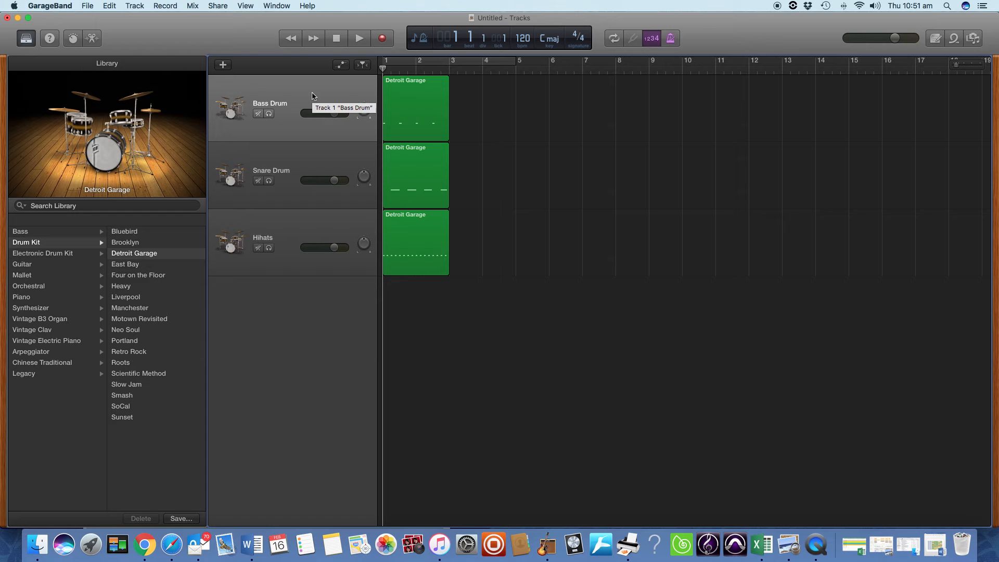
{"action": "mouse_move", "coordinate": [306, 167]}
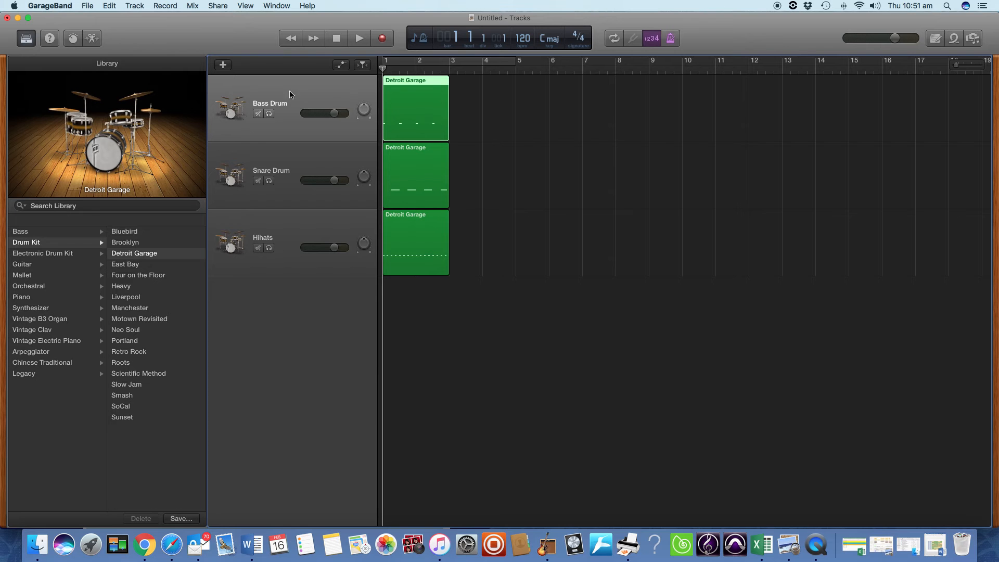
{"action": "mouse_move", "coordinate": [283, 145]}
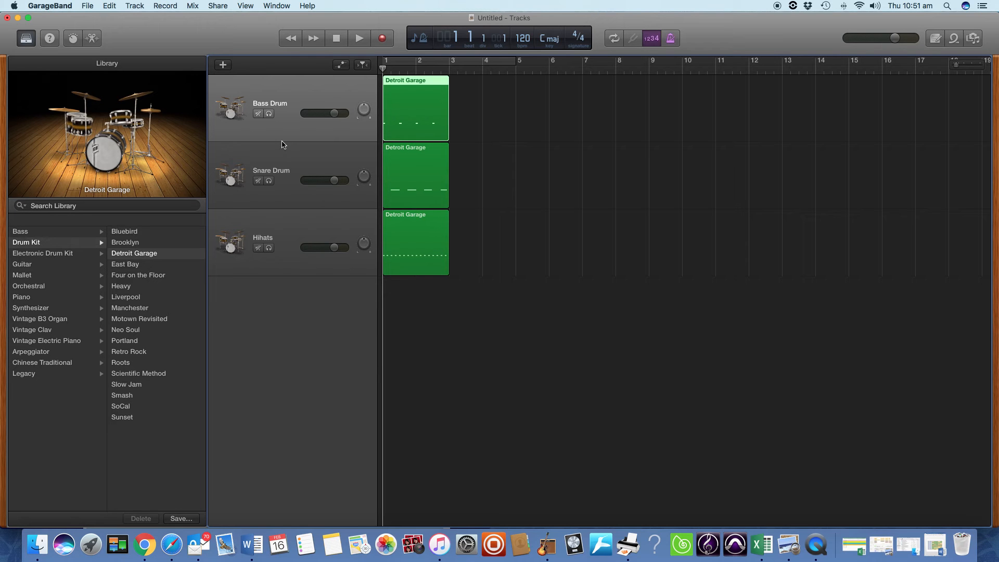
Audition the drum regions from the start and return the playhead to bar 1
{"action": "left_click", "coordinate": [359, 38]}
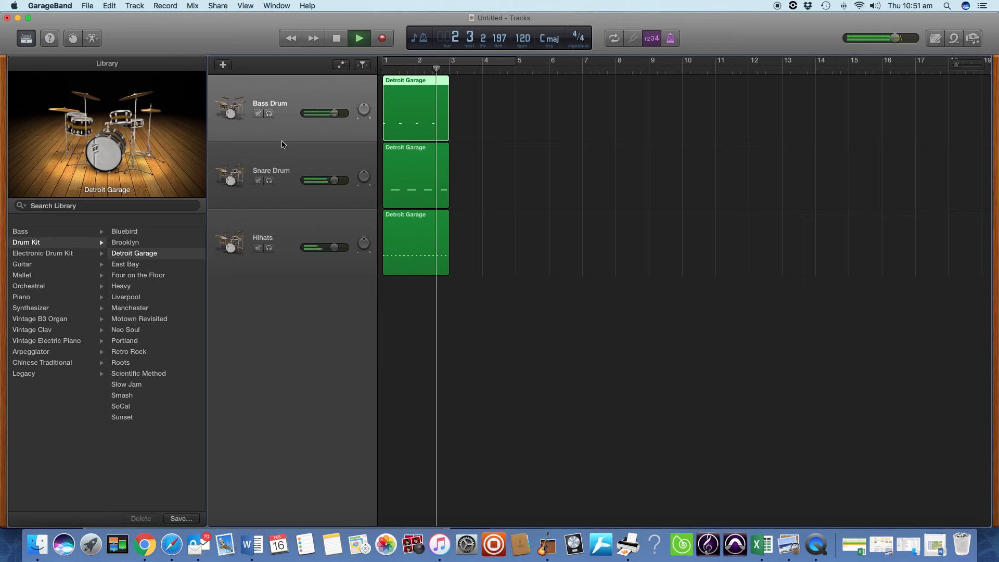
{"action": "left_click", "coordinate": [359, 37]}
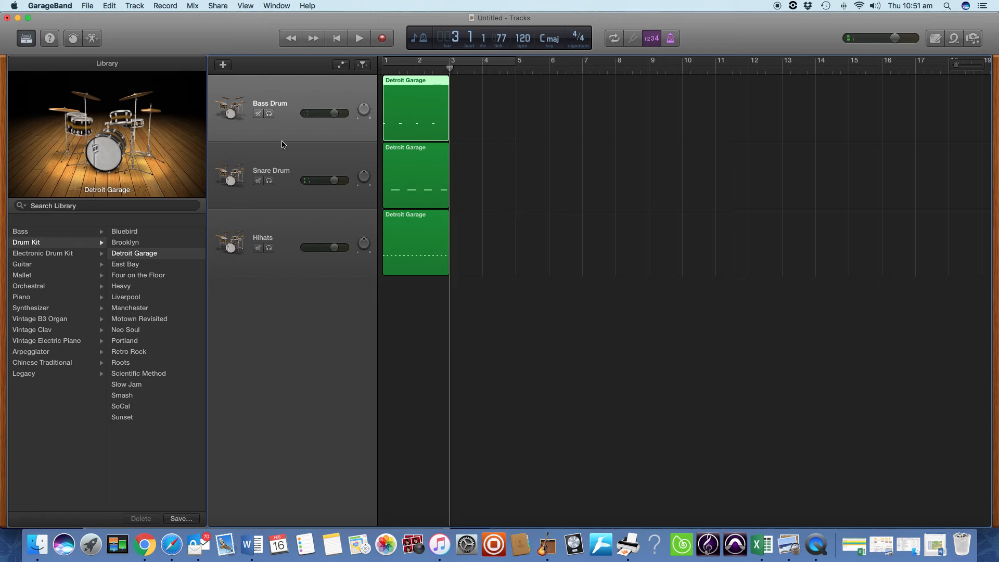
{"action": "left_click", "coordinate": [336, 38]}
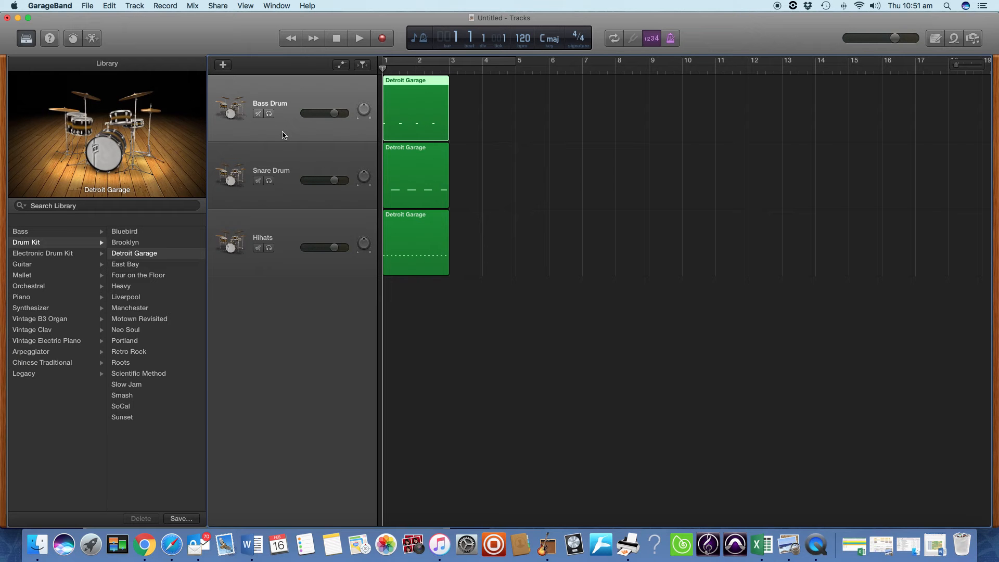
{"action": "mouse_move", "coordinate": [283, 163]}
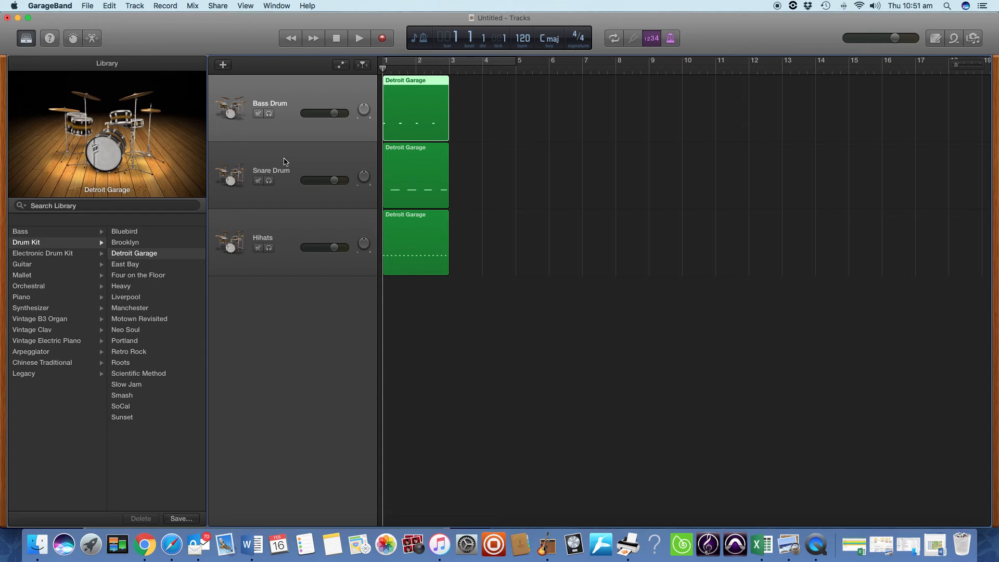
{"action": "mouse_move", "coordinate": [294, 89]}
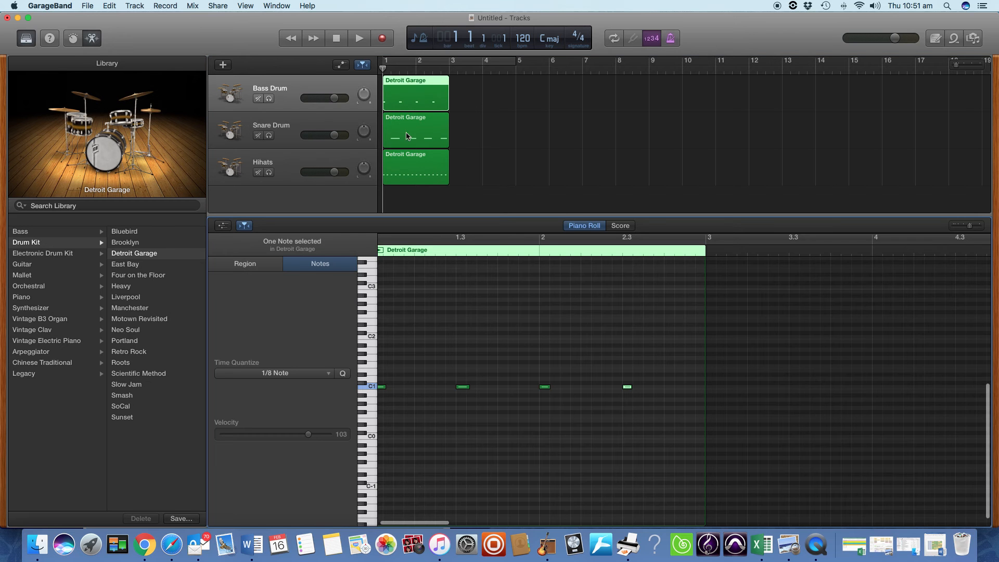
{"action": "mouse_move", "coordinate": [488, 336]}
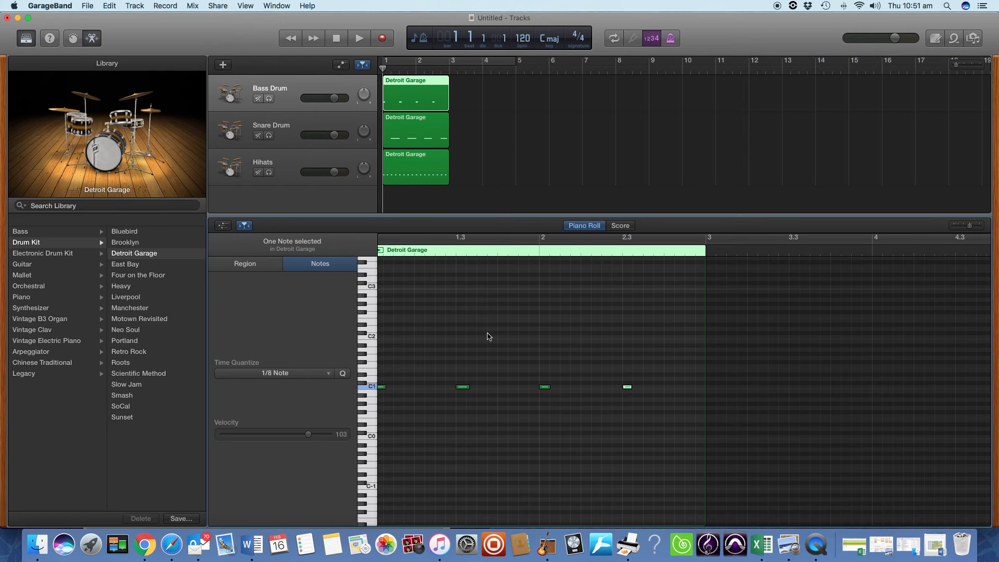
{"action": "mouse_move", "coordinate": [497, 429]}
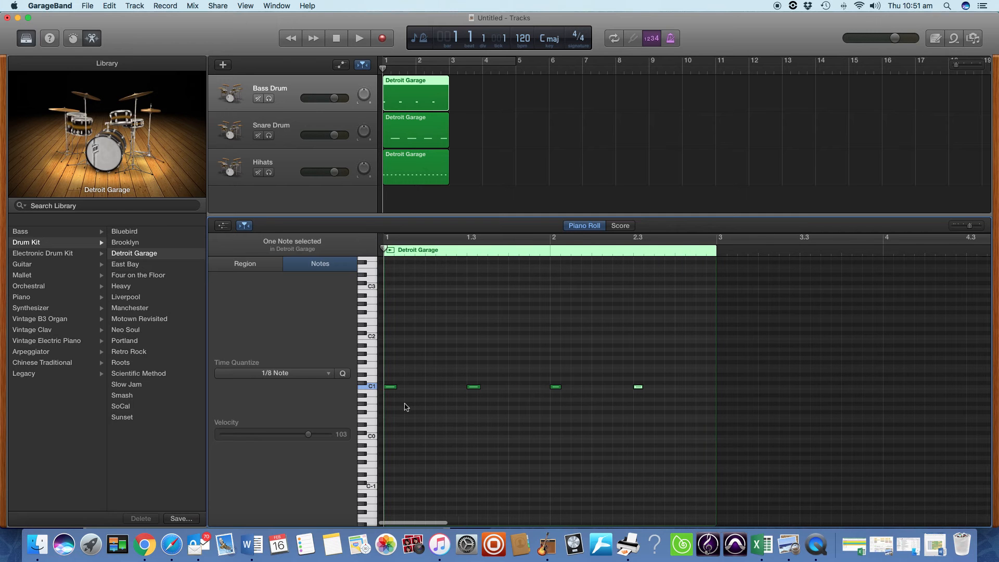
{"action": "mouse_move", "coordinate": [397, 397]}
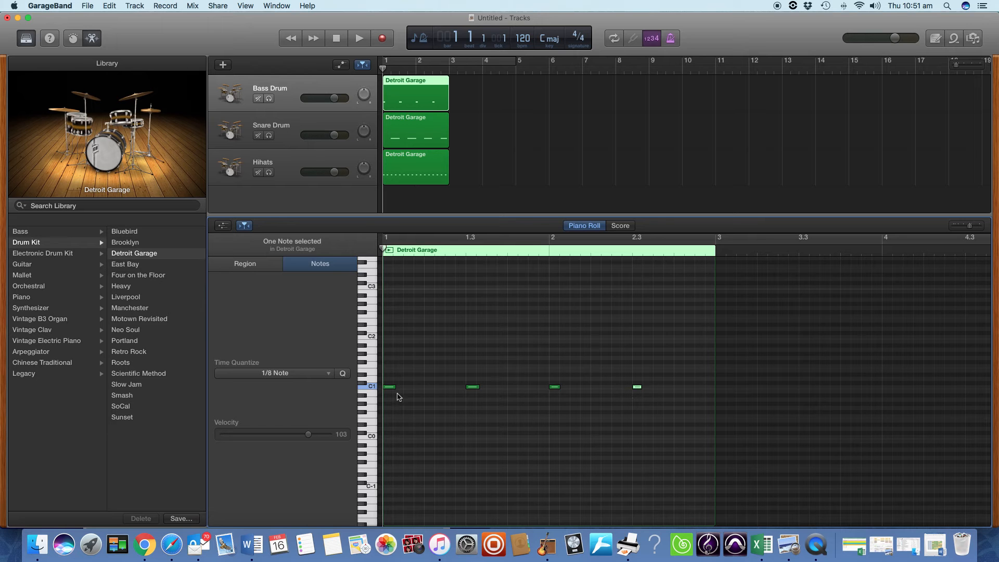
{"action": "mouse_move", "coordinate": [432, 354]}
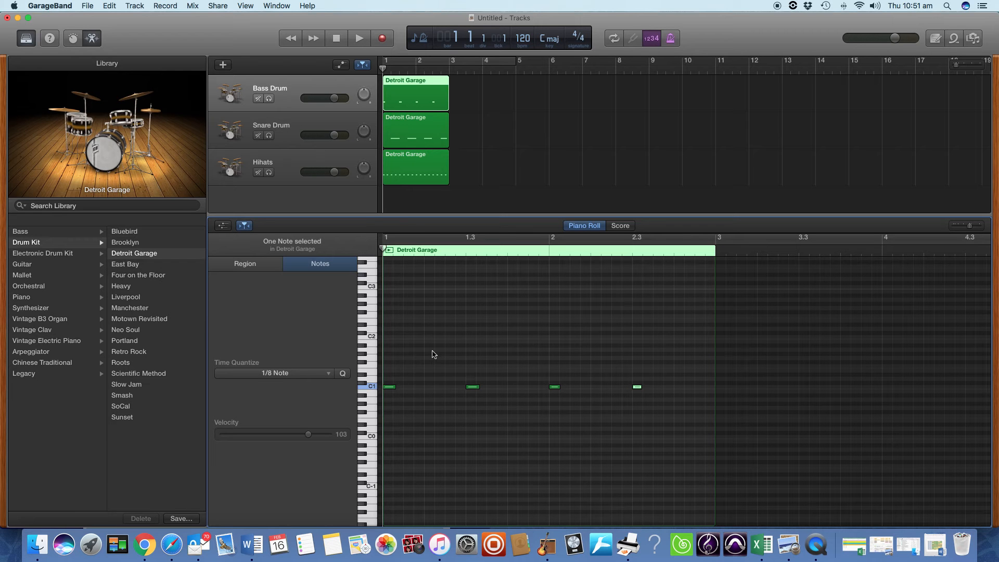
{"action": "mouse_move", "coordinate": [509, 397]}
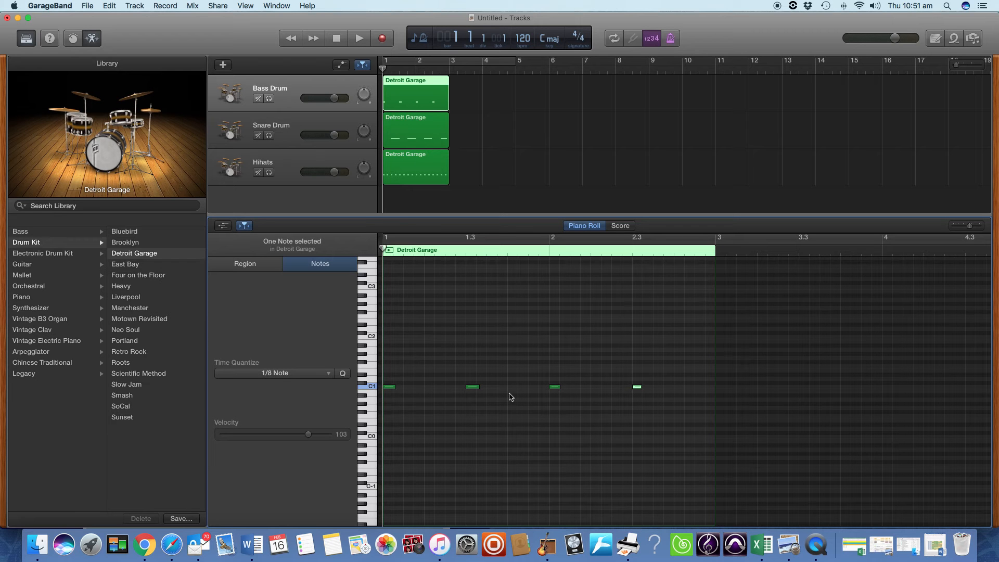
In the Piano Roll, select the Bass Drum's C1 kick notes and shift them to new beat positions
{"action": "left_click", "coordinate": [244, 263]}
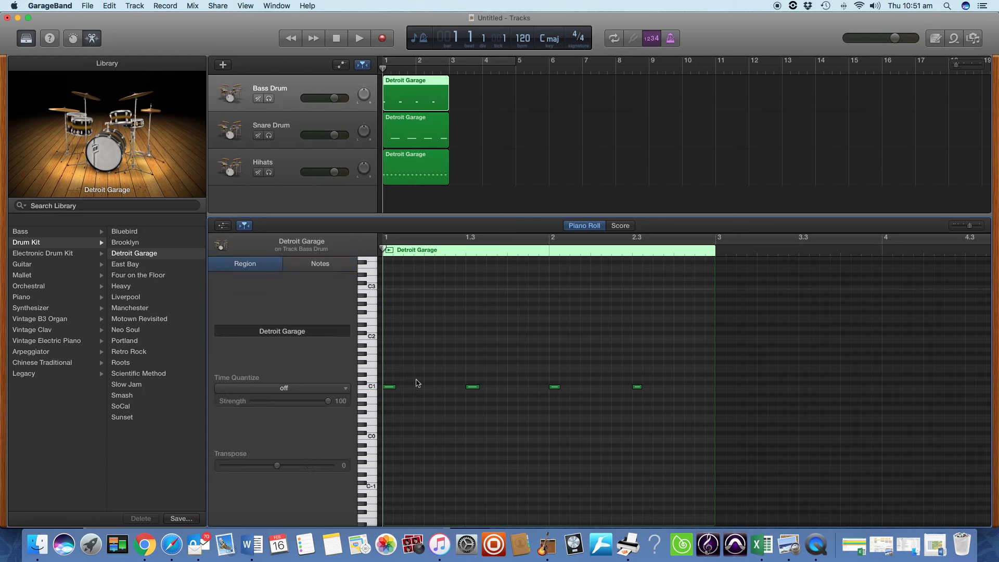
{"action": "left_click", "coordinate": [320, 263]}
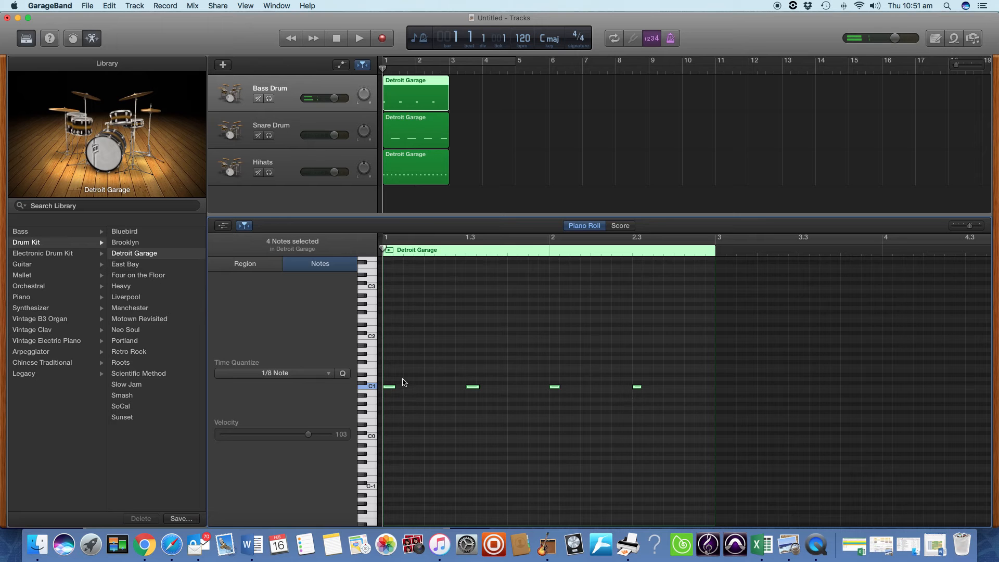
{"action": "left_click", "coordinate": [245, 263]}
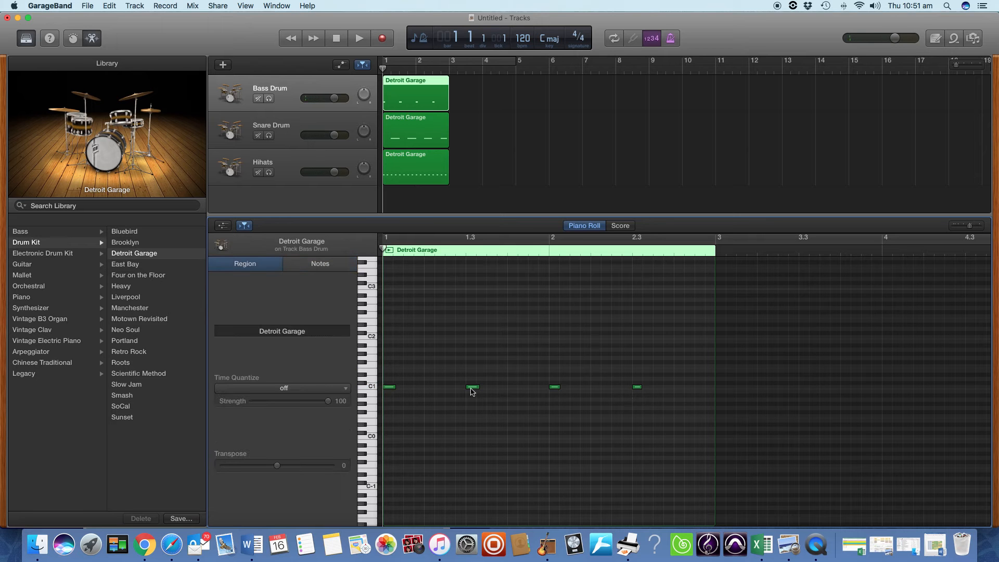
{"action": "left_click", "coordinate": [472, 387]}
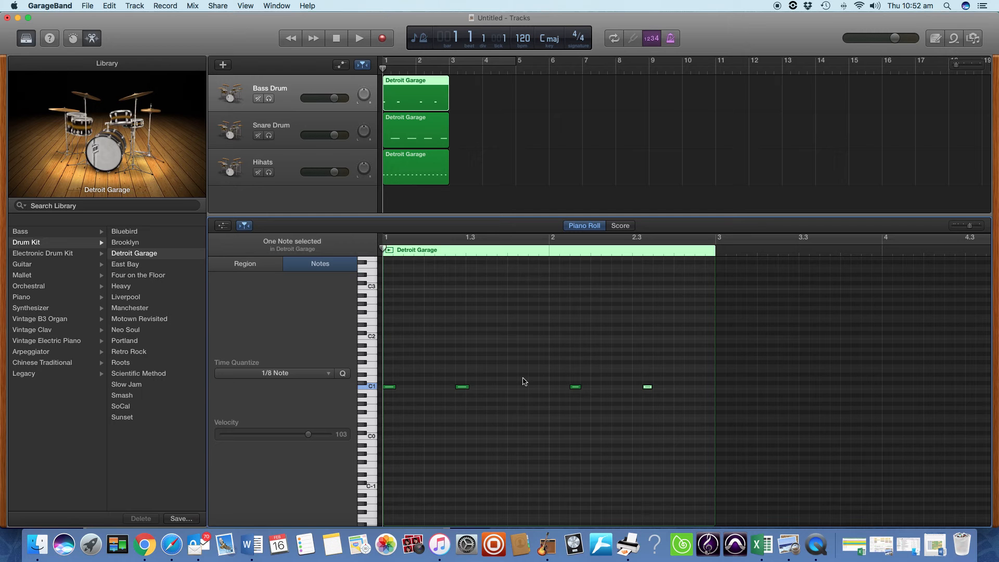
Play back the reshuffled kick rhythm, then stop
{"action": "left_click", "coordinate": [359, 37]}
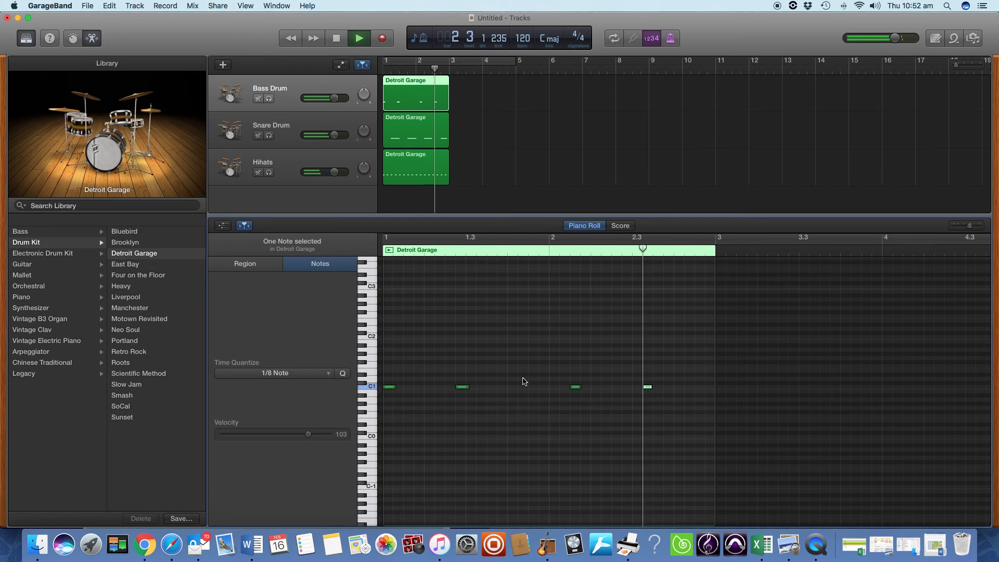
{"action": "left_click", "coordinate": [359, 37]}
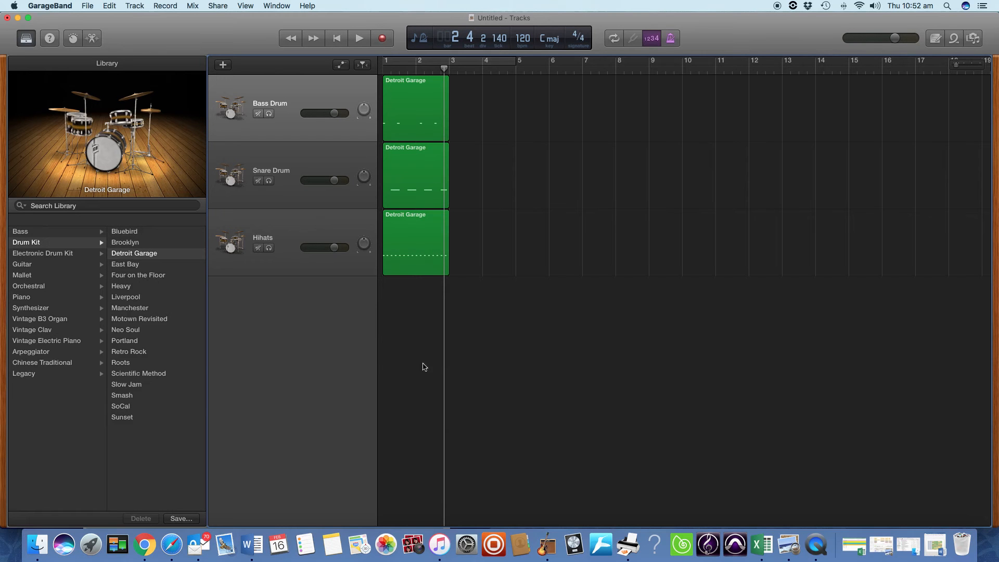
{"action": "mouse_move", "coordinate": [444, 362]}
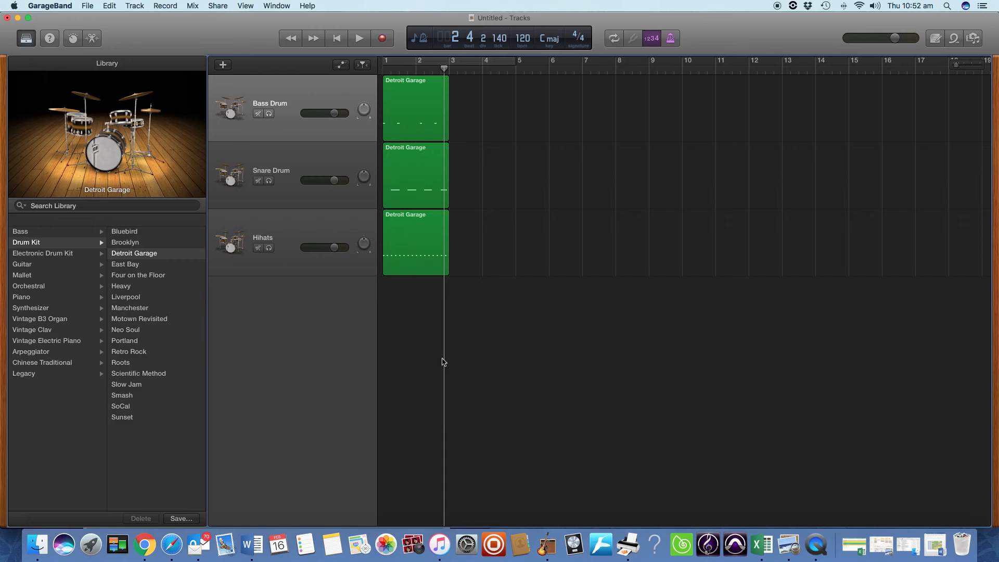
{"action": "mouse_move", "coordinate": [436, 320]}
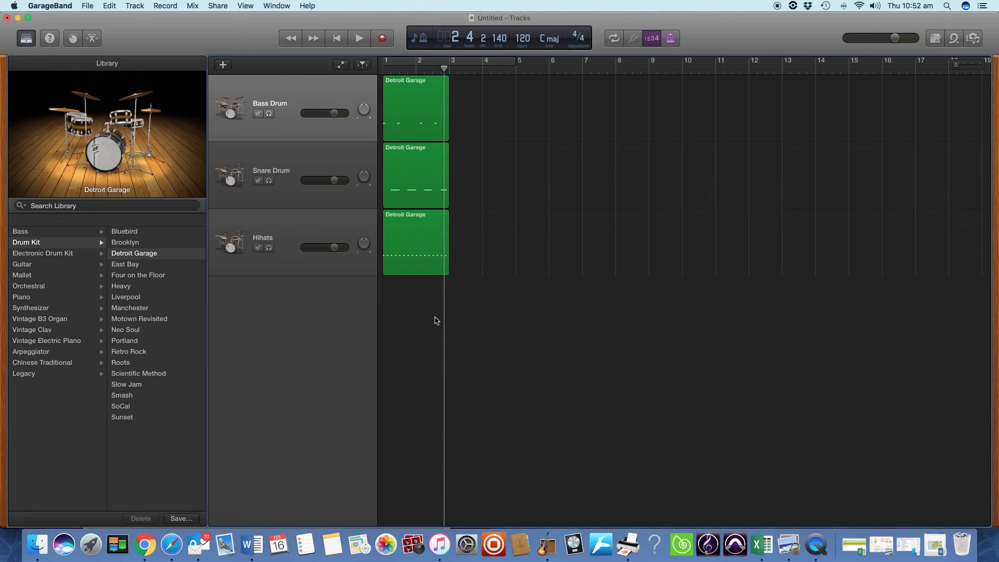
{"action": "mouse_move", "coordinate": [428, 339]}
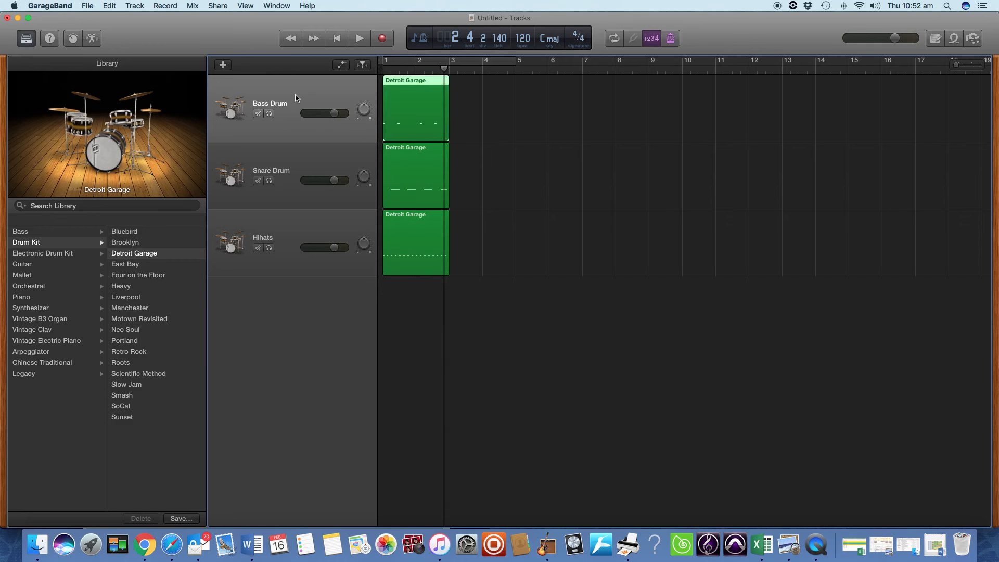
Select the Bass Drum, Snare Drum and Hihats regions for looping through bar 9
{"action": "left_click", "coordinate": [336, 37]}
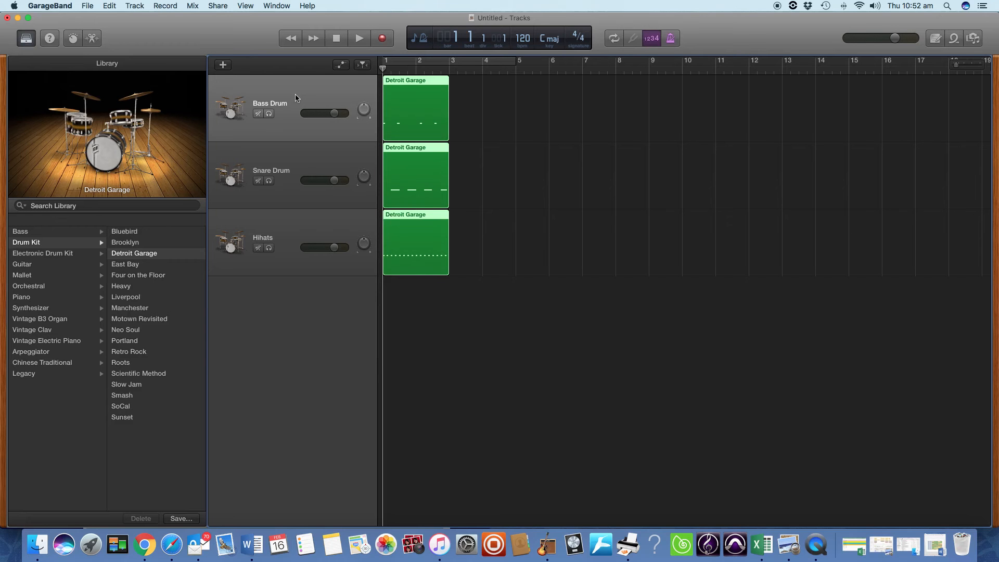
{"action": "mouse_move", "coordinate": [360, 86]}
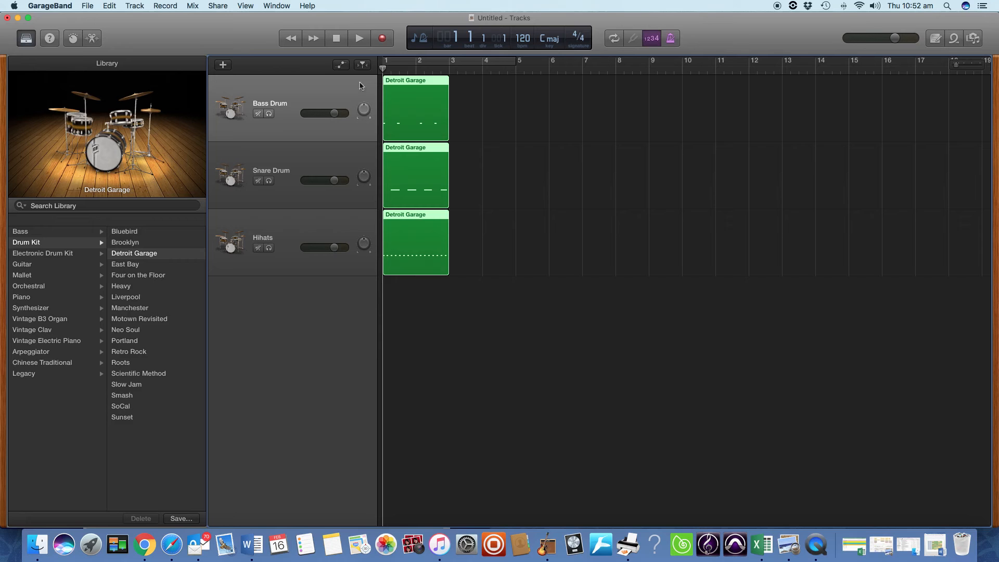
{"action": "mouse_move", "coordinate": [413, 83]}
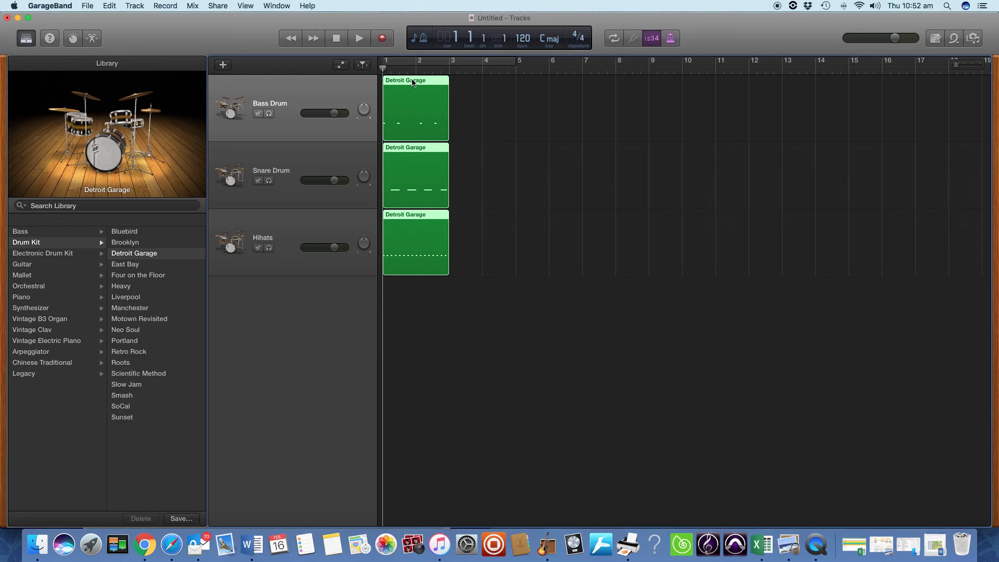
{"action": "mouse_move", "coordinate": [443, 84]}
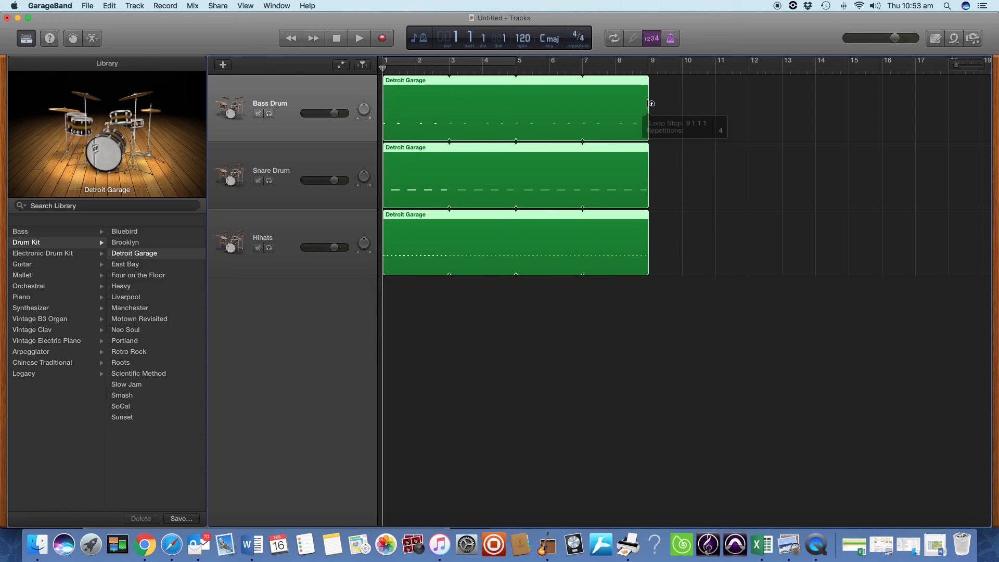
{"action": "mouse_move", "coordinate": [640, 161]}
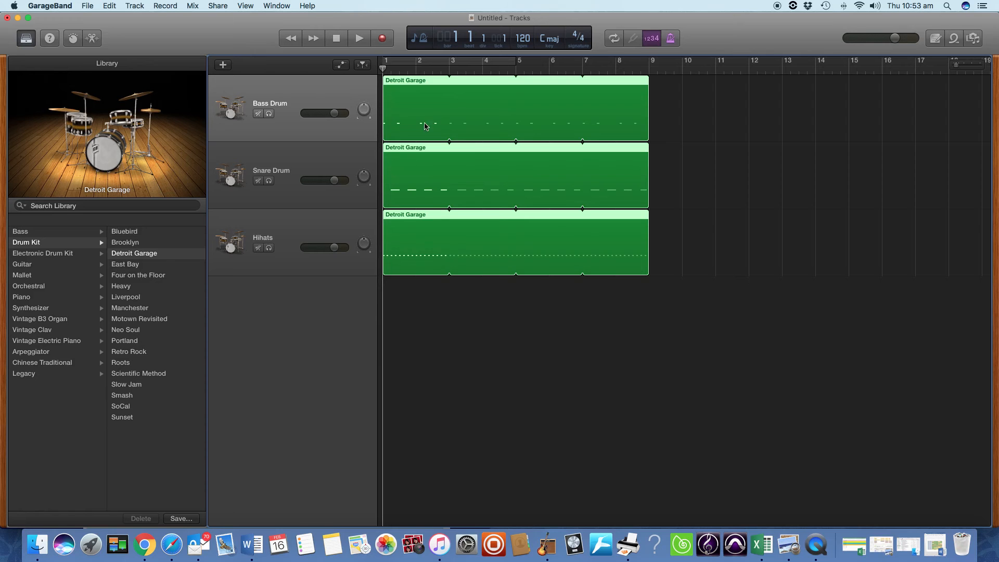
{"action": "mouse_move", "coordinate": [400, 193]}
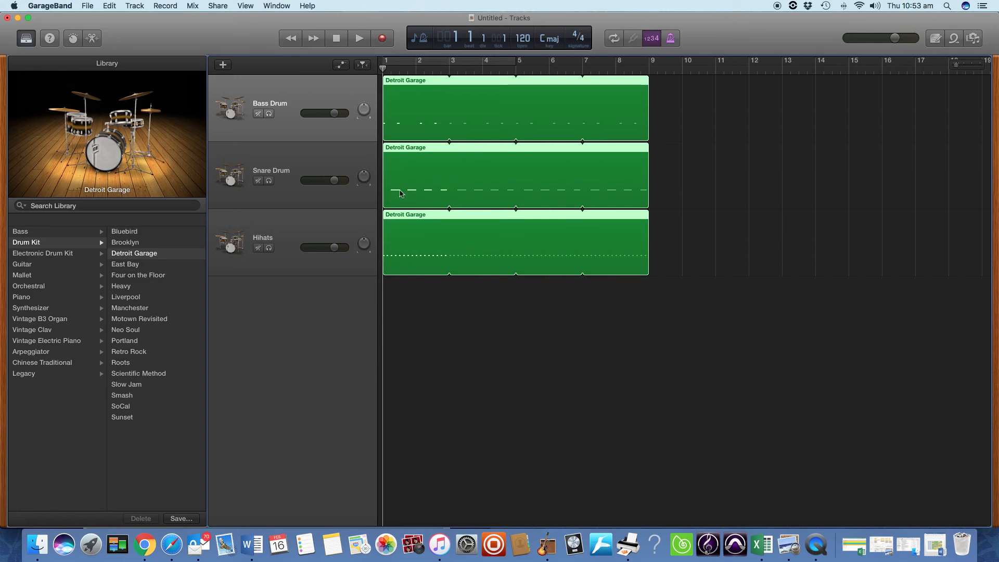
{"action": "mouse_move", "coordinate": [481, 127]}
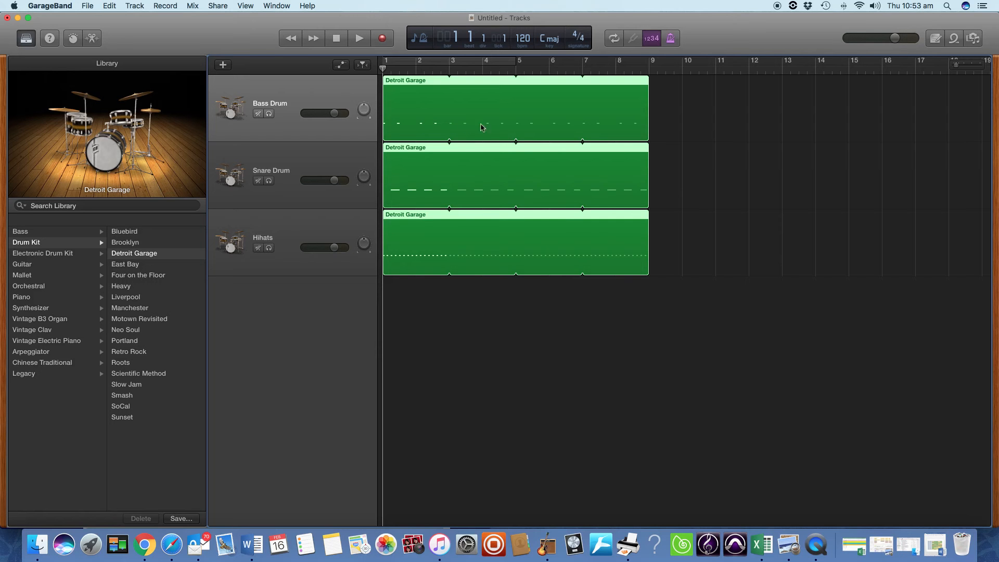
{"action": "mouse_move", "coordinate": [615, 131]}
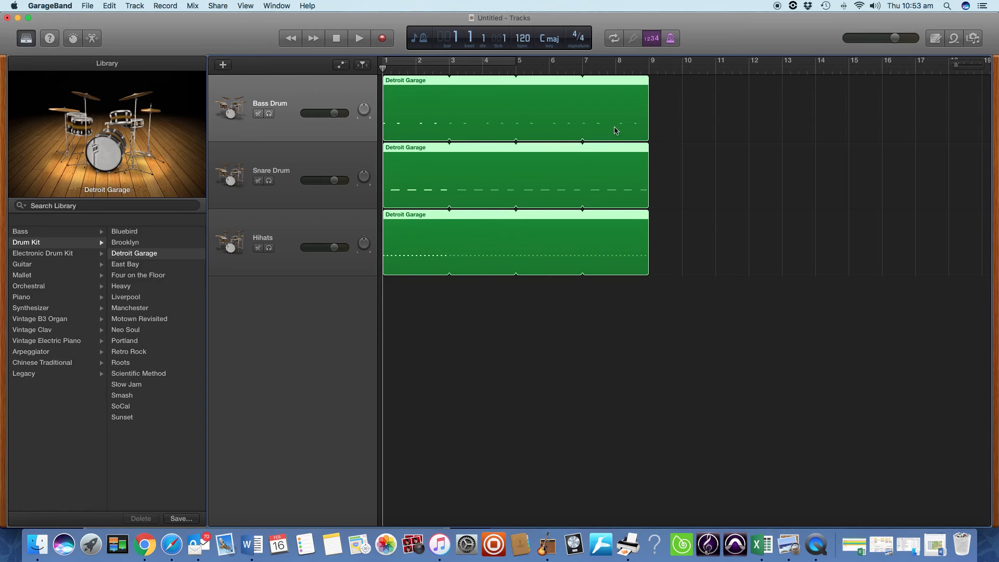
{"action": "mouse_move", "coordinate": [544, 152]}
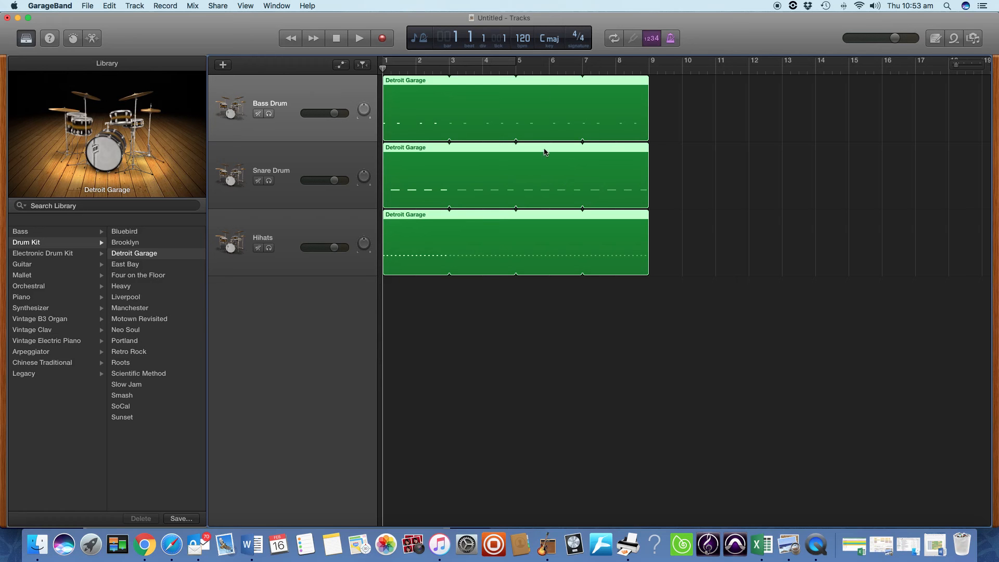
{"action": "mouse_move", "coordinate": [607, 95]}
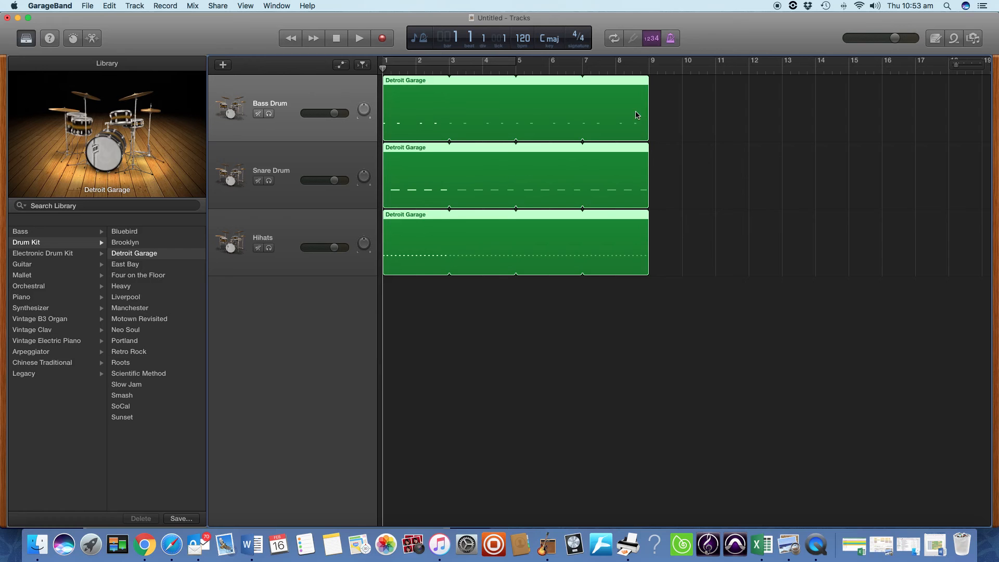
{"action": "mouse_move", "coordinate": [732, 234]}
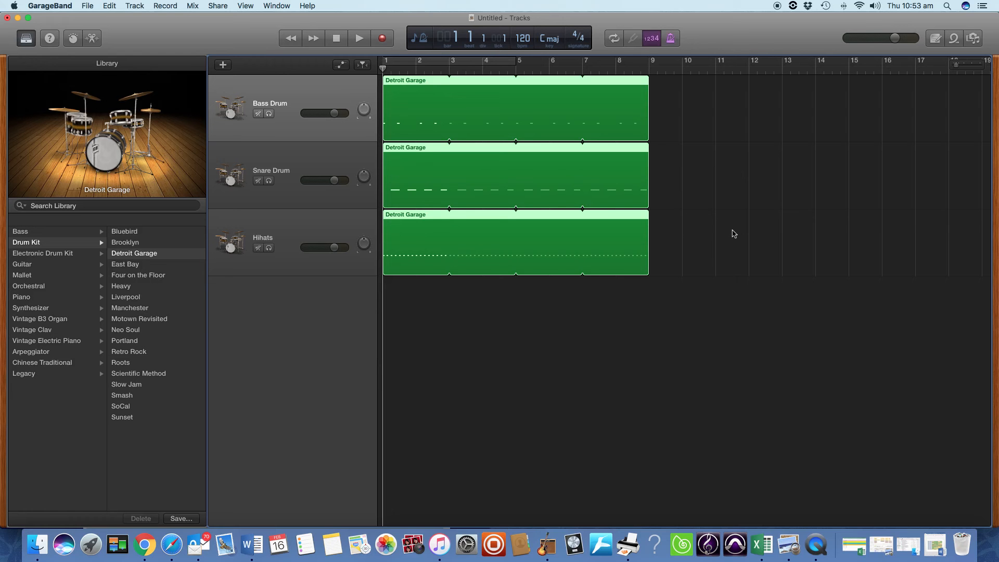
{"action": "left_click", "coordinate": [359, 38]}
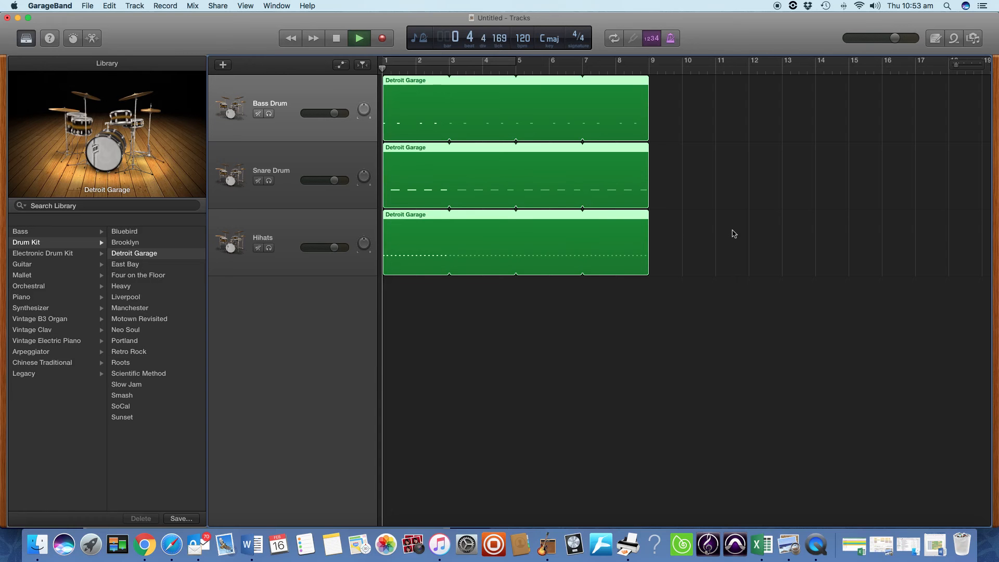
{"action": "left_click", "coordinate": [358, 37]}
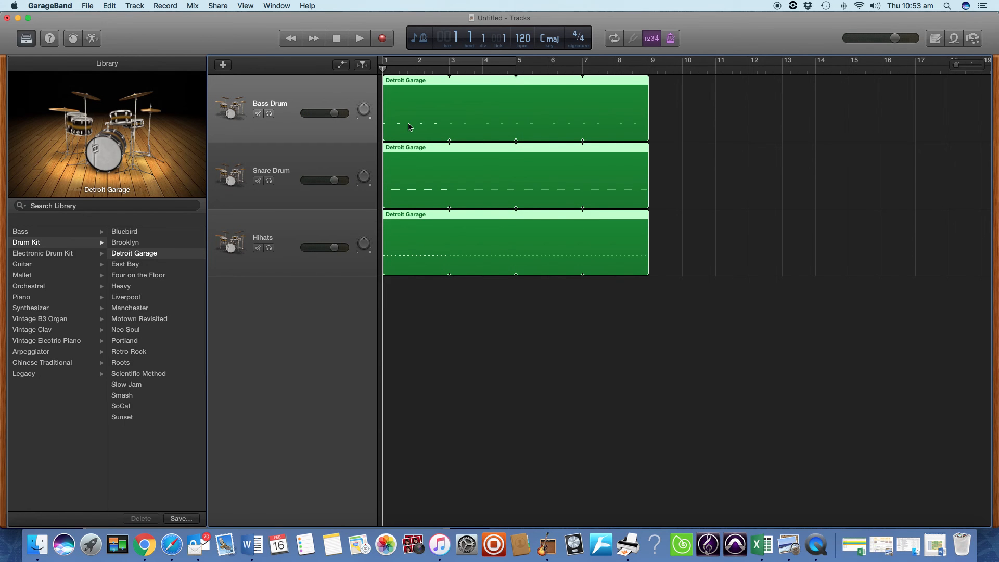
{"action": "mouse_move", "coordinate": [615, 140]}
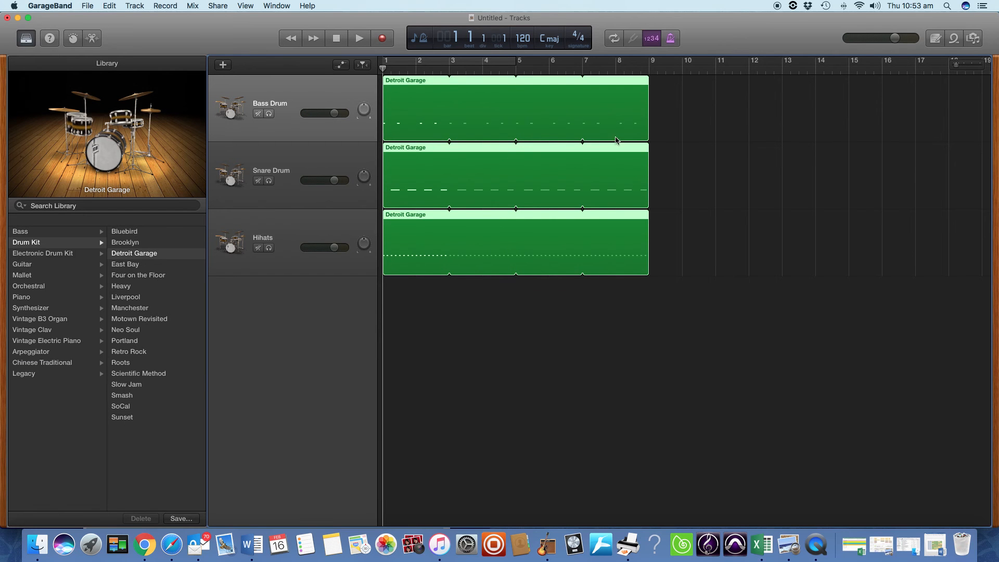
{"action": "mouse_move", "coordinate": [640, 118]}
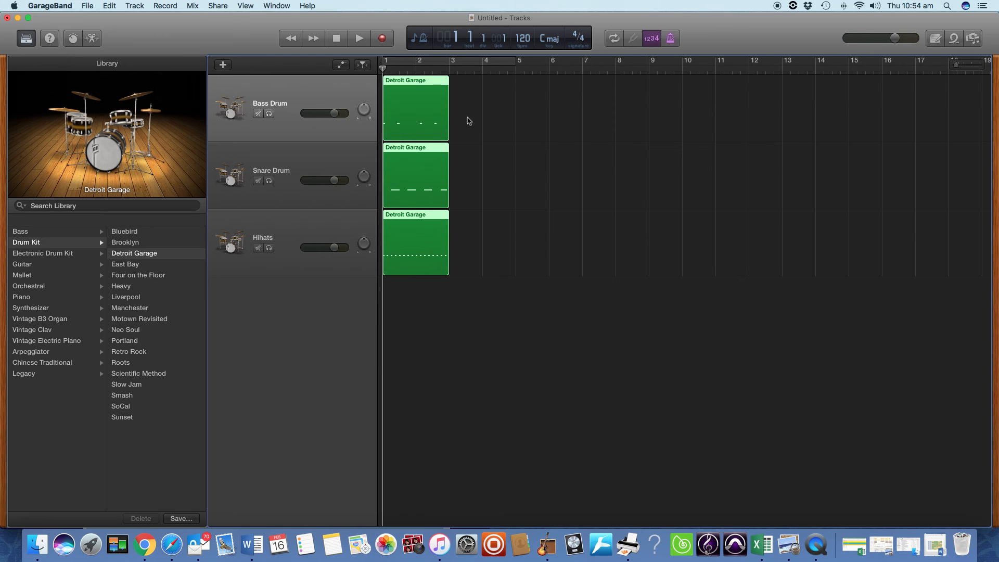
{"action": "mouse_move", "coordinate": [419, 158]}
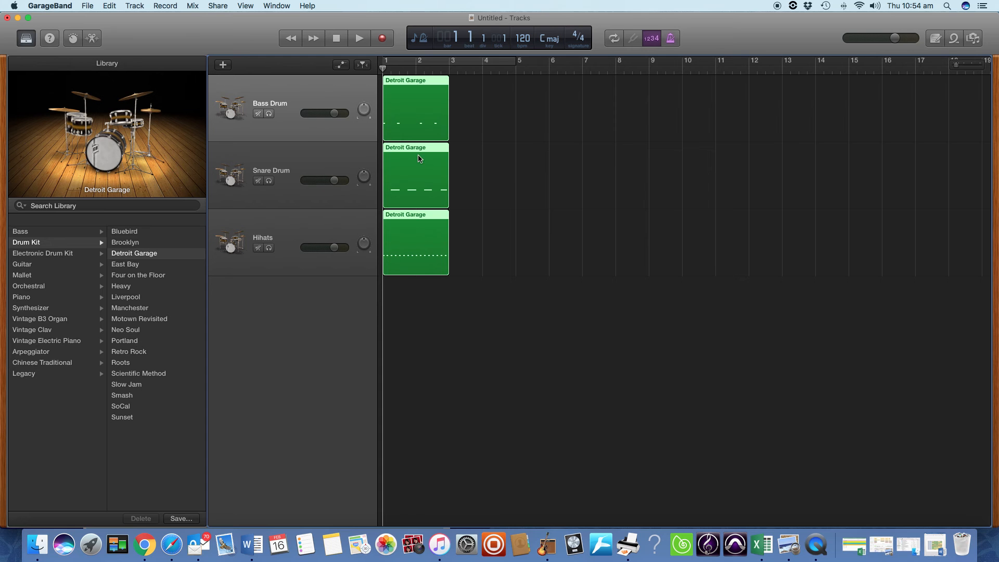
{"action": "mouse_move", "coordinate": [464, 194]}
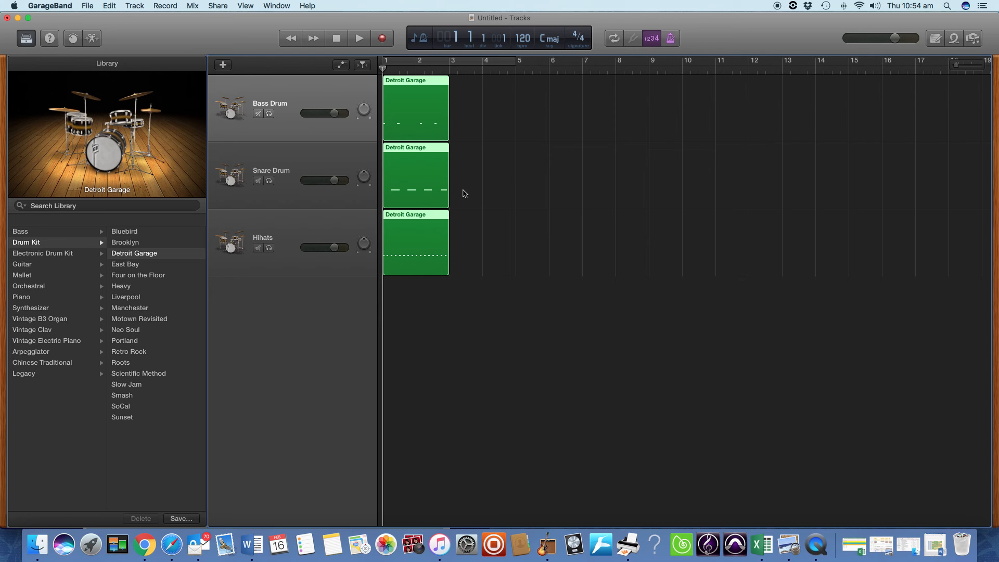
{"action": "mouse_move", "coordinate": [544, 110]}
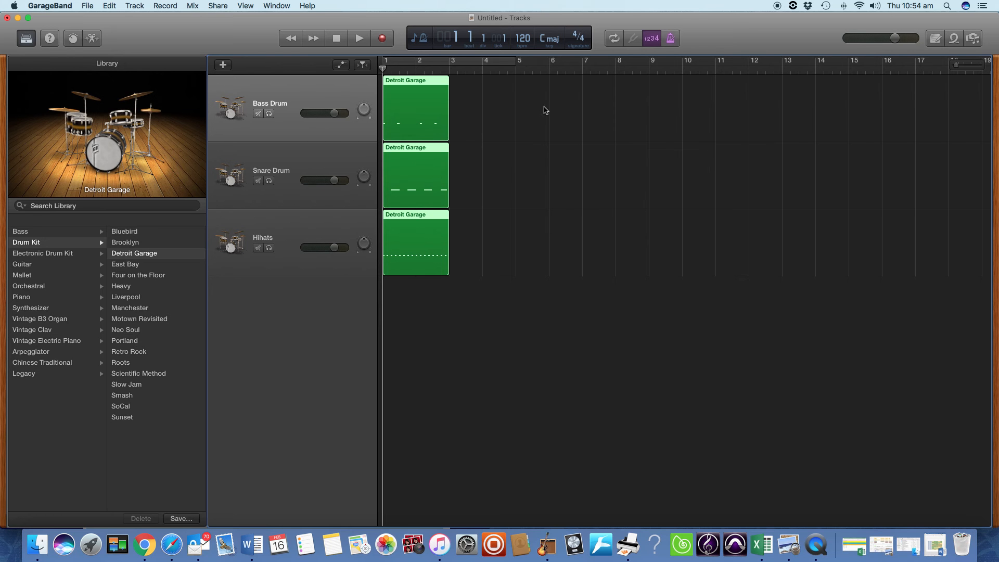
{"action": "mouse_move", "coordinate": [533, 213]}
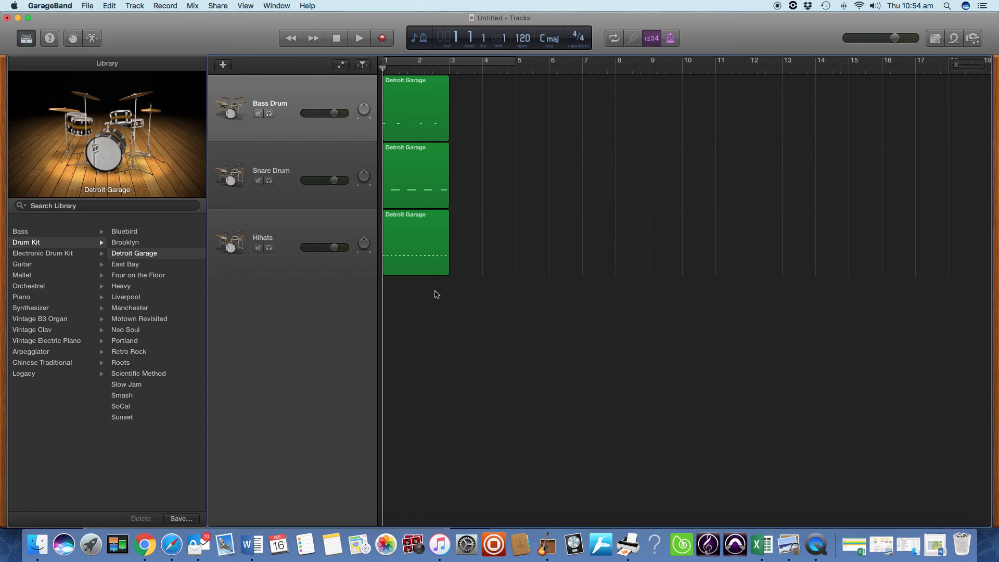
{"action": "mouse_move", "coordinate": [415, 316]}
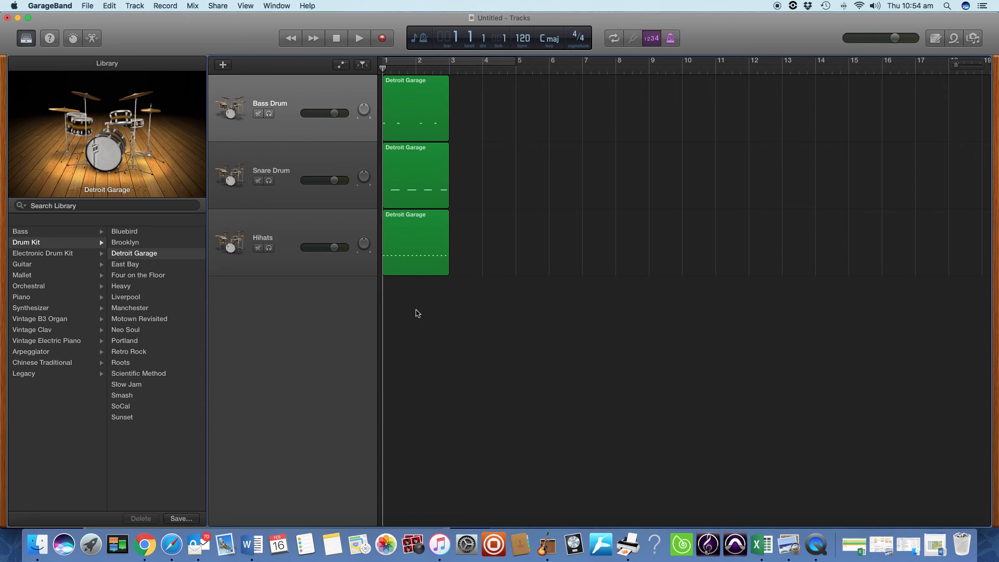
{"action": "mouse_move", "coordinate": [410, 310]}
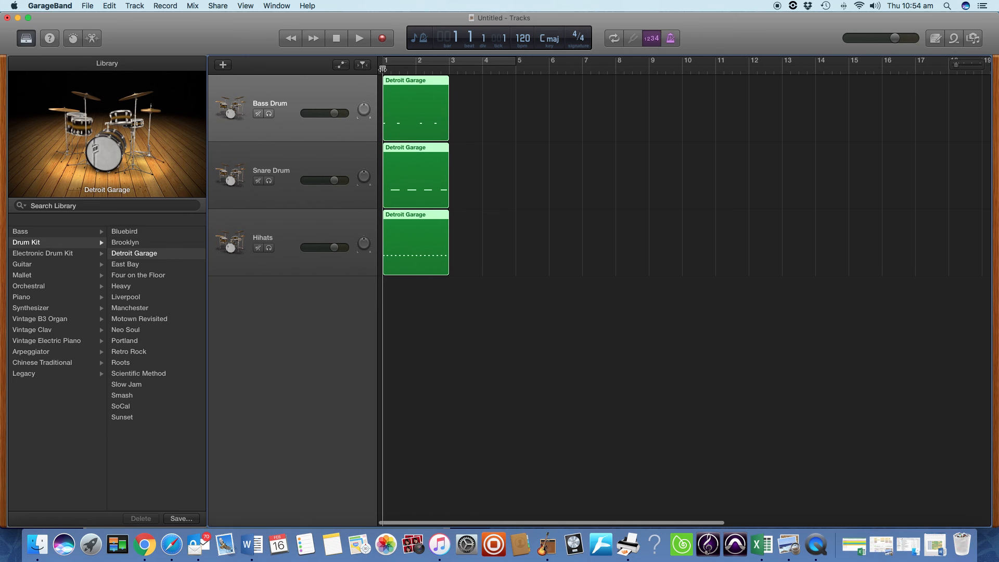
{"action": "mouse_move", "coordinate": [383, 69]}
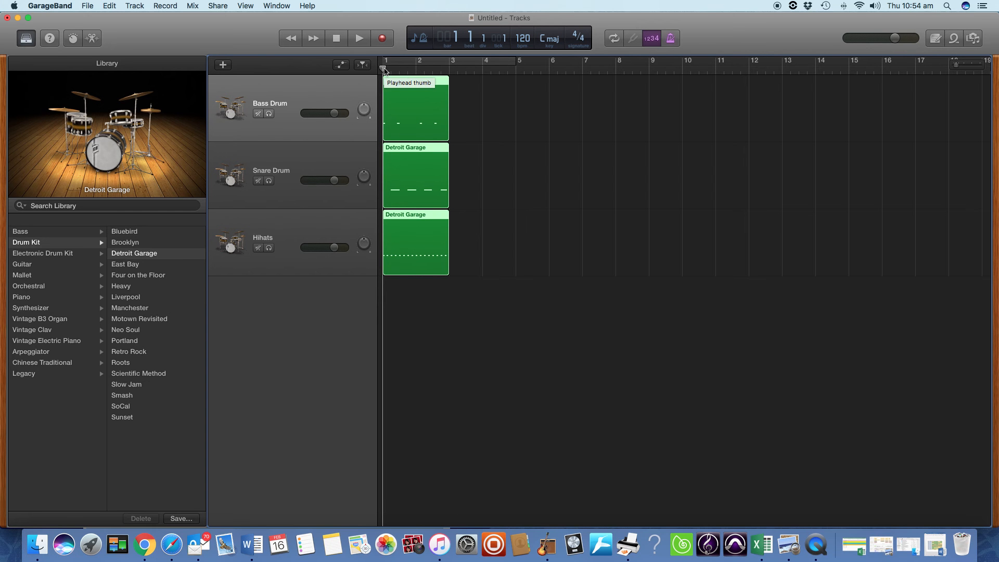
{"action": "mouse_move", "coordinate": [387, 69]}
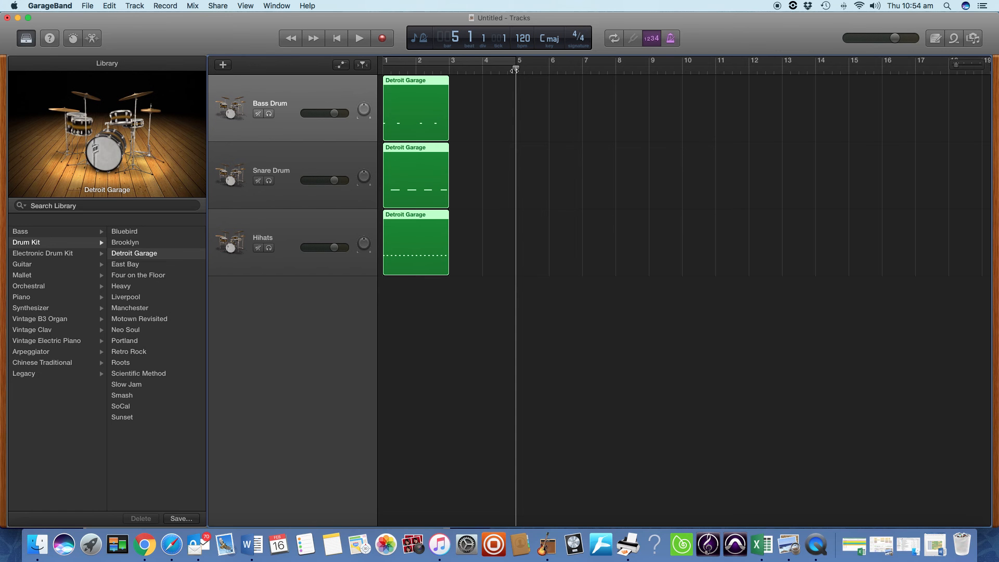
{"action": "mouse_move", "coordinate": [413, 92]}
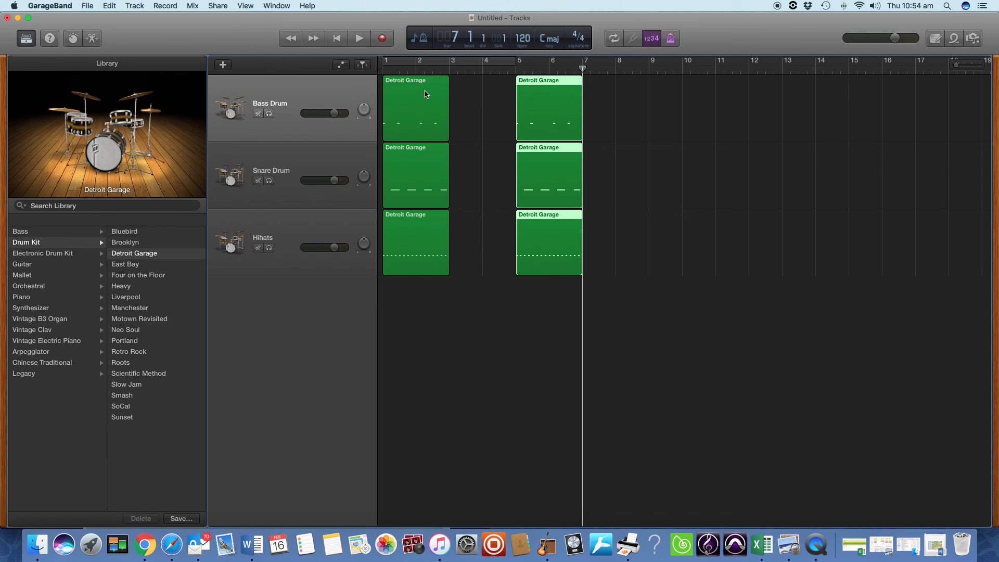
{"action": "mouse_move", "coordinate": [420, 115]}
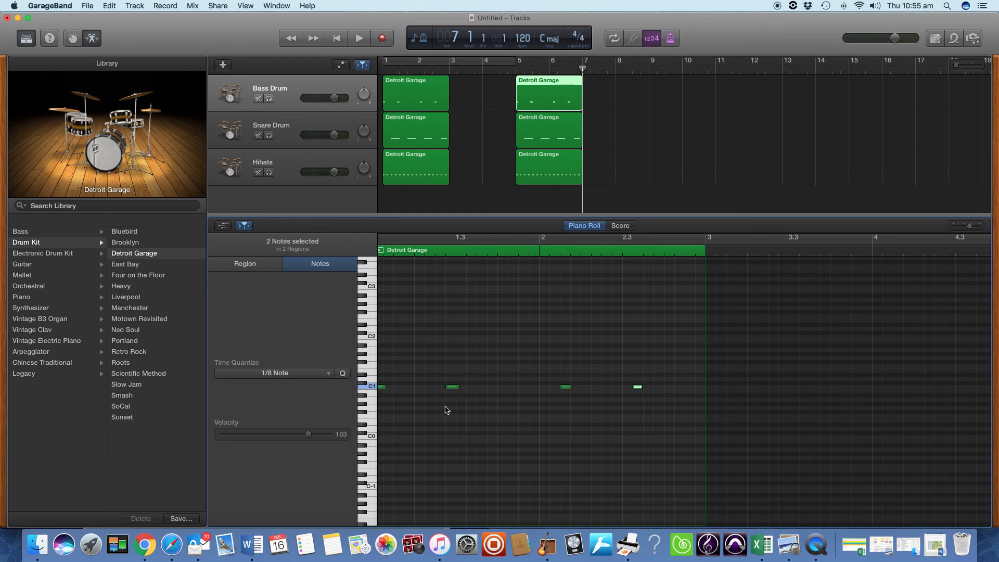
{"action": "left_click", "coordinate": [453, 387]}
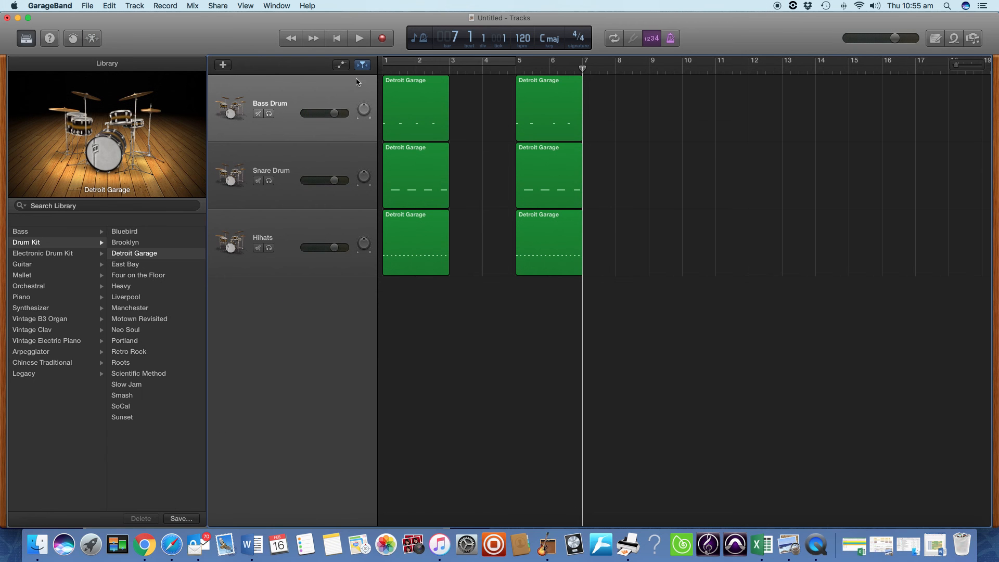
{"action": "left_click", "coordinate": [359, 38]}
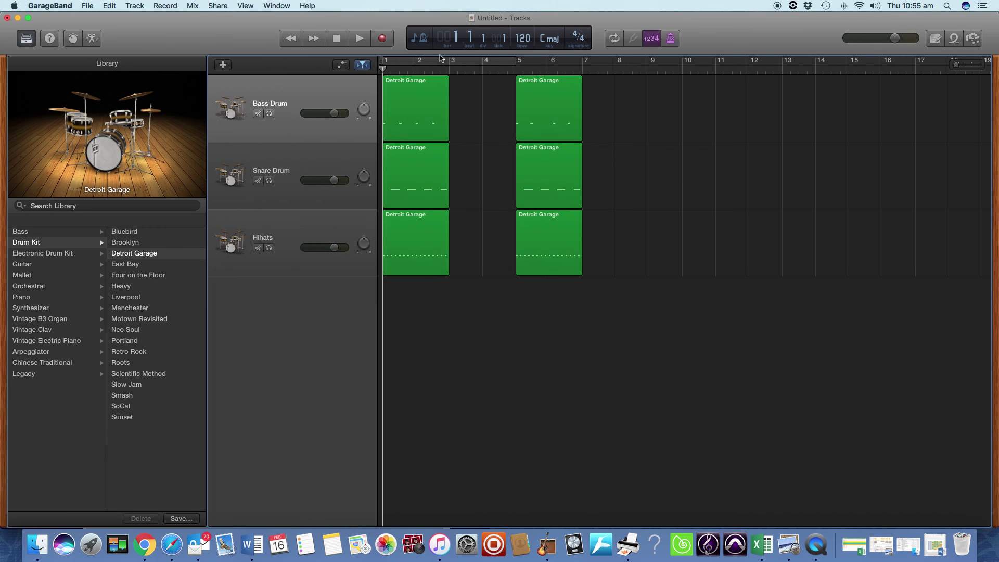
{"action": "left_click", "coordinate": [359, 37]}
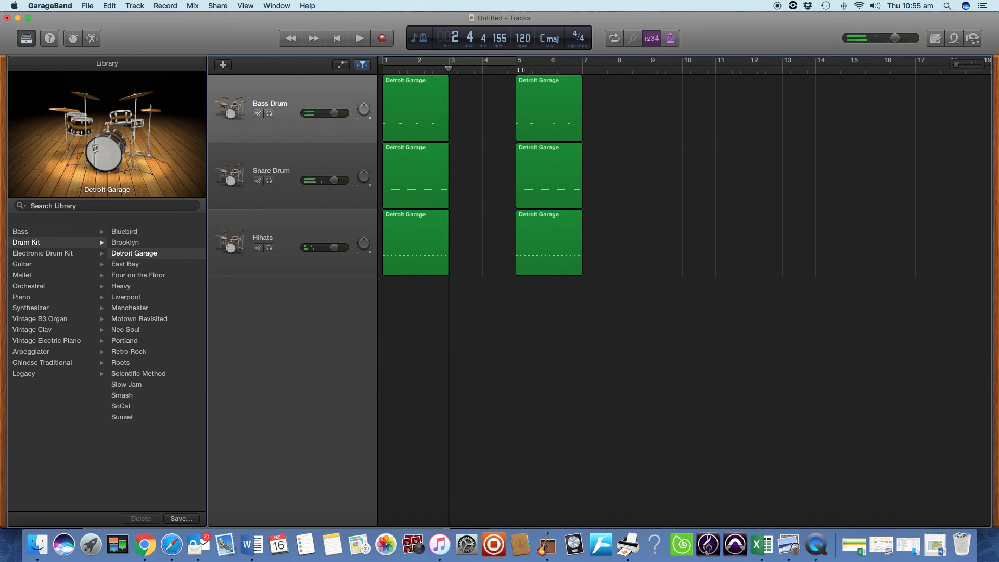
{"action": "left_click", "coordinate": [359, 37]}
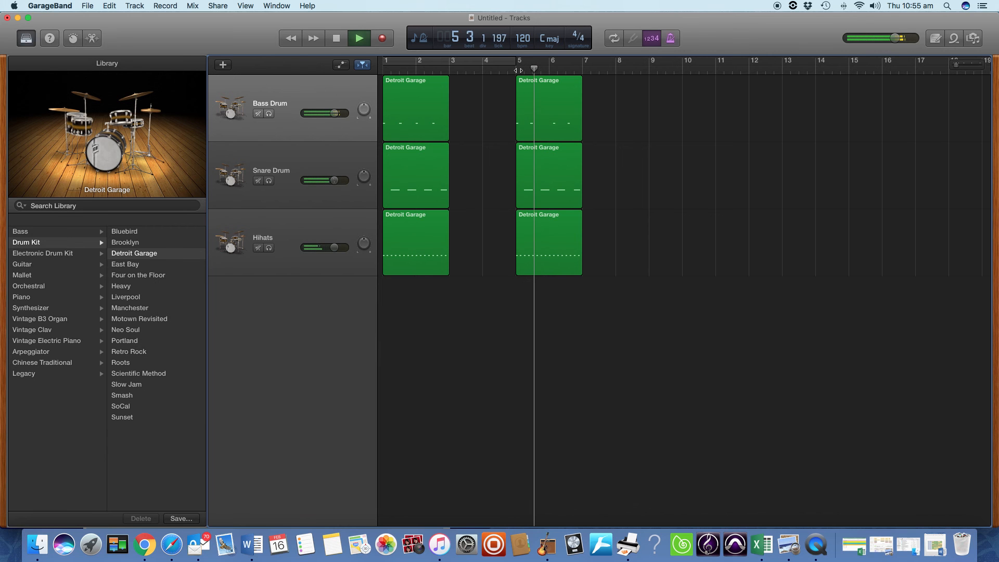
{"action": "left_click", "coordinate": [566, 69]}
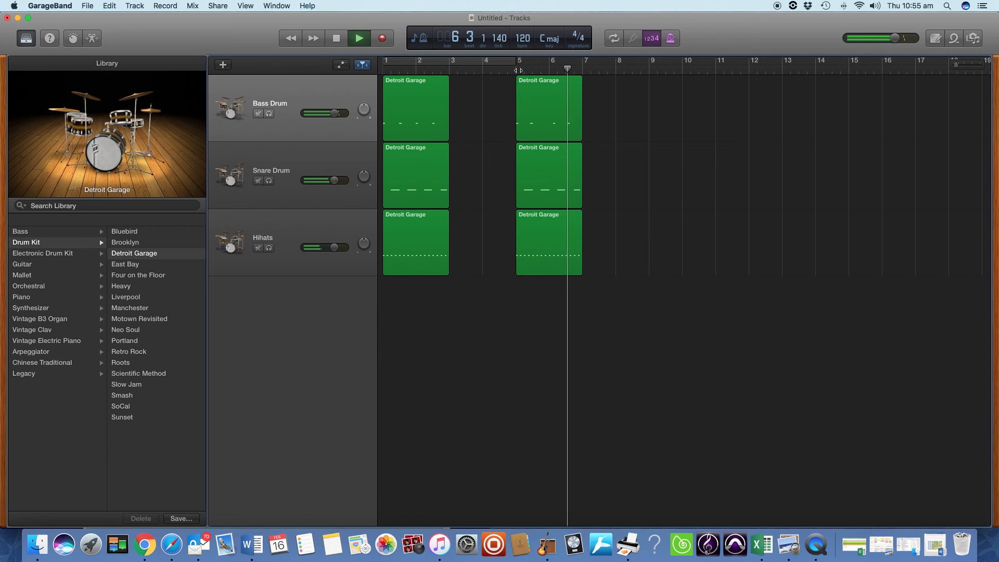
{"action": "left_click", "coordinate": [358, 37]}
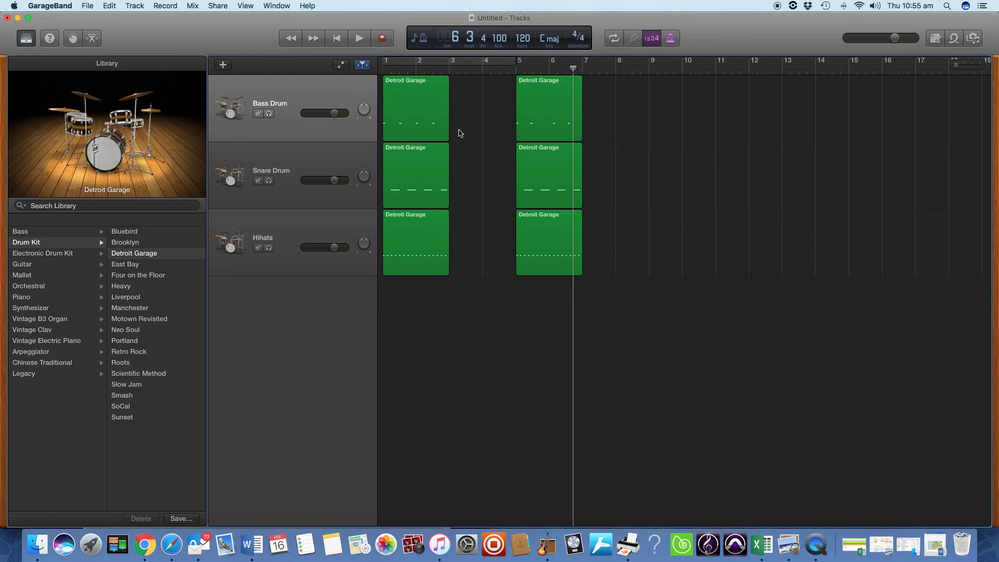
{"action": "mouse_move", "coordinate": [441, 142]}
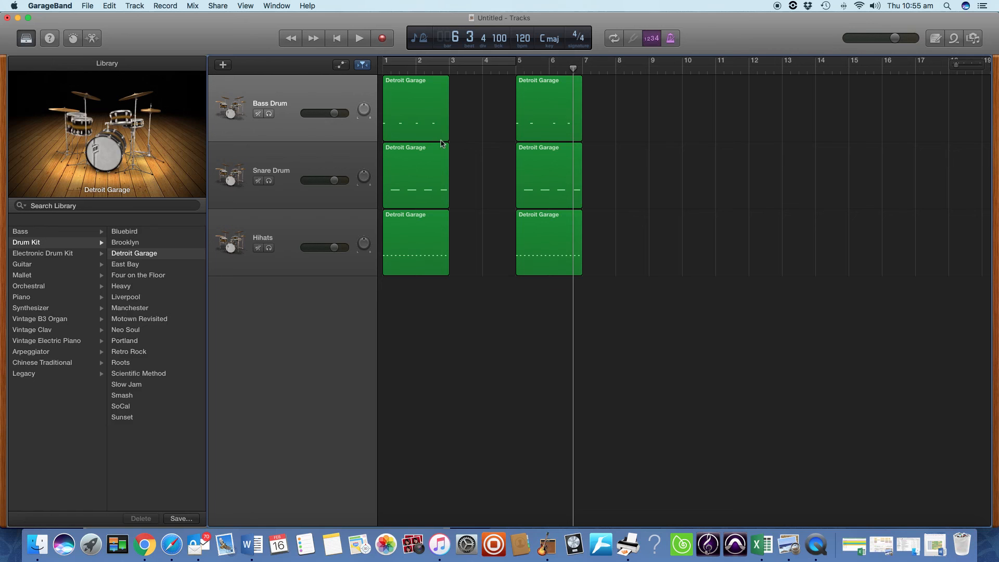
{"action": "mouse_move", "coordinate": [447, 302]}
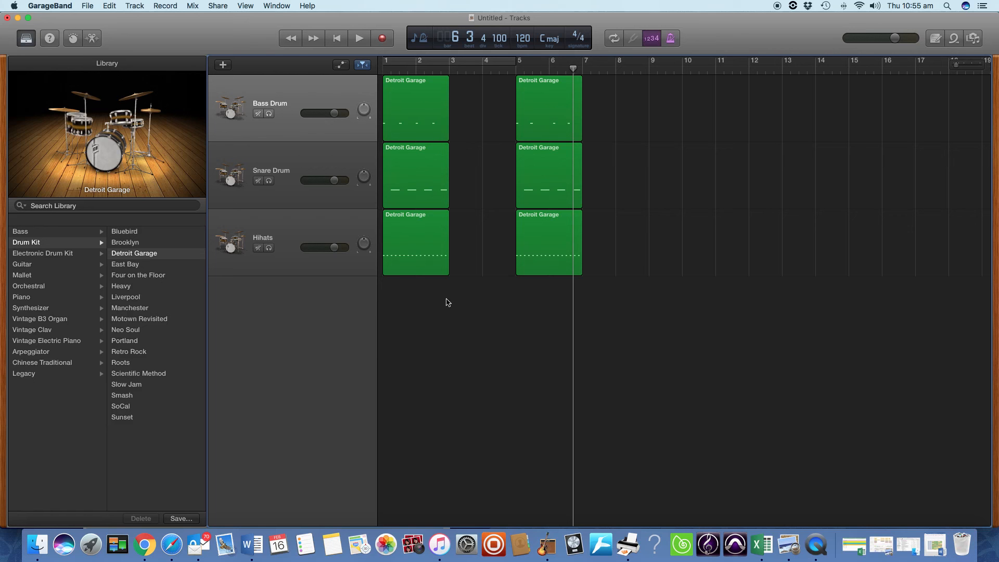
{"action": "mouse_move", "coordinate": [412, 91]}
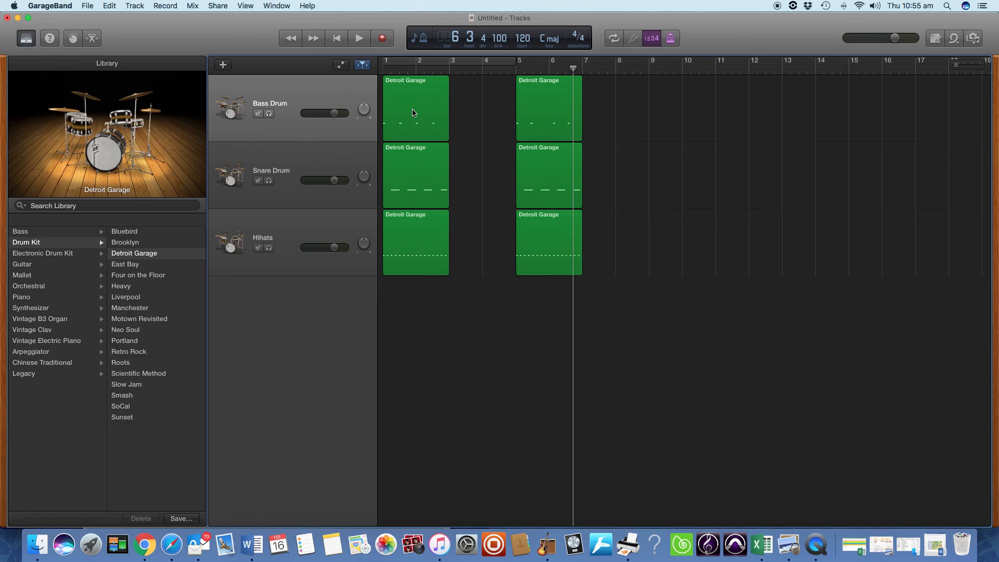
{"action": "mouse_move", "coordinate": [406, 127]}
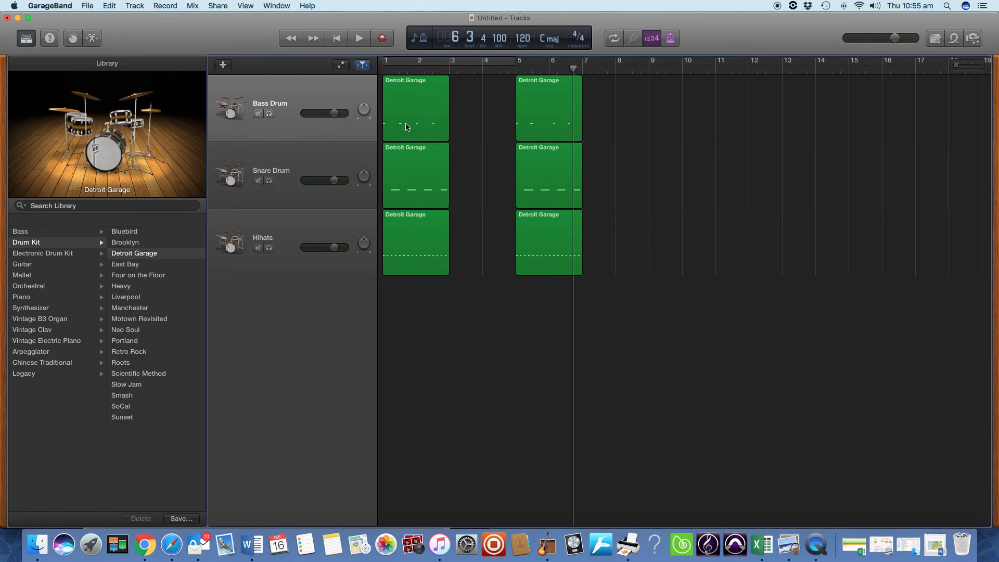
{"action": "mouse_move", "coordinate": [379, 81]}
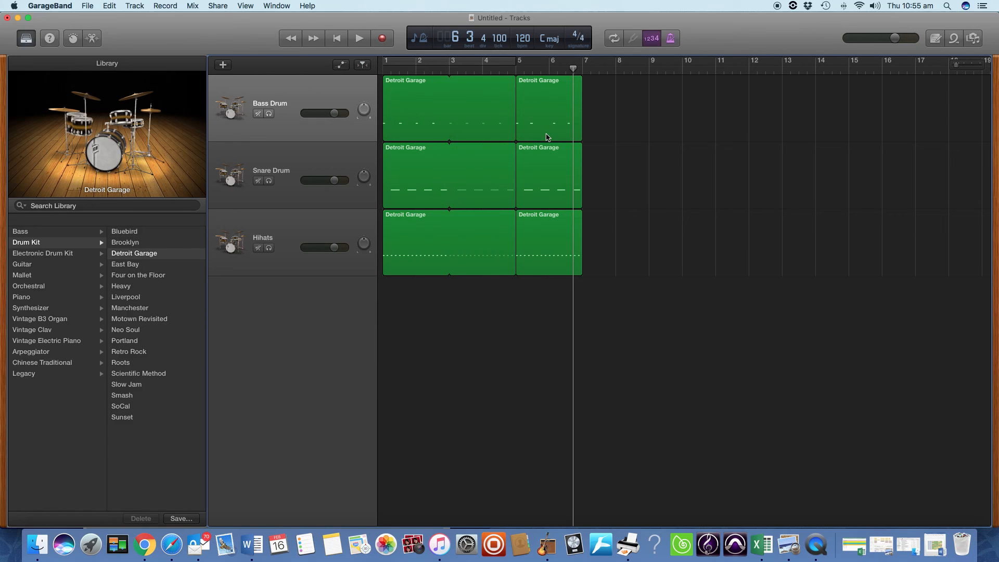
{"action": "mouse_move", "coordinate": [553, 267]}
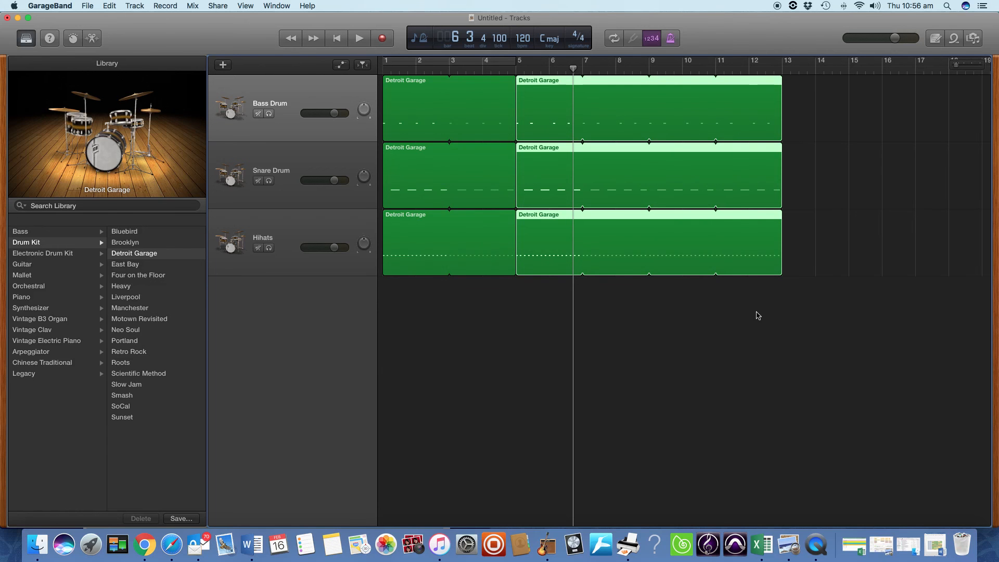
Return the playhead to the start after looping the regions to bars 5 and 13
{"action": "left_click", "coordinate": [358, 38]}
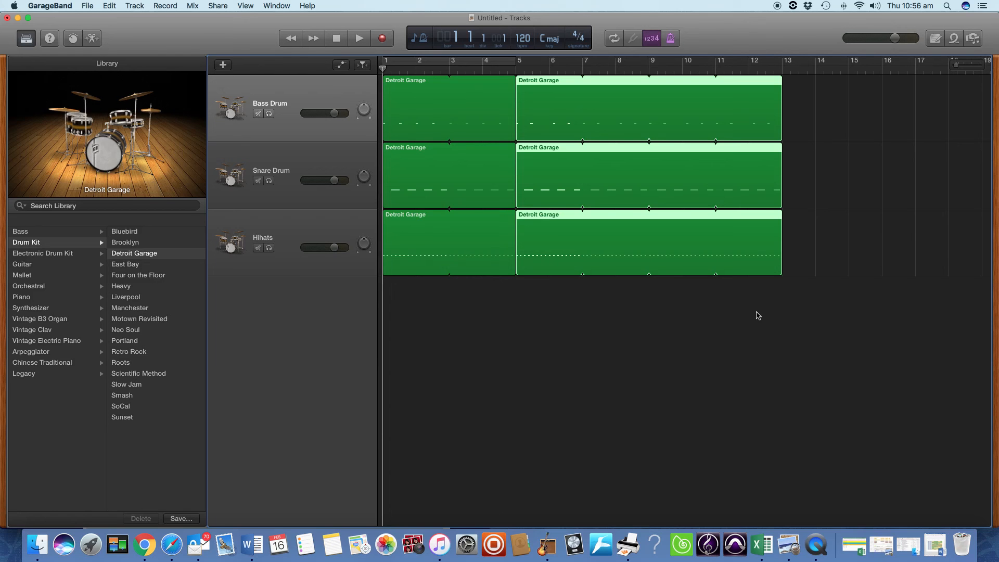
{"action": "left_click", "coordinate": [359, 38]}
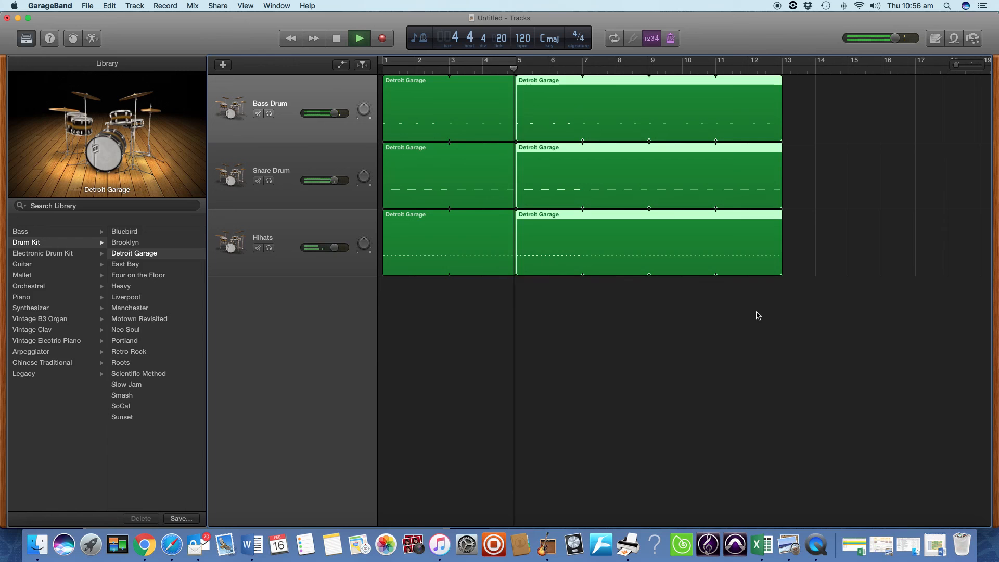
{"action": "left_click", "coordinate": [546, 69]}
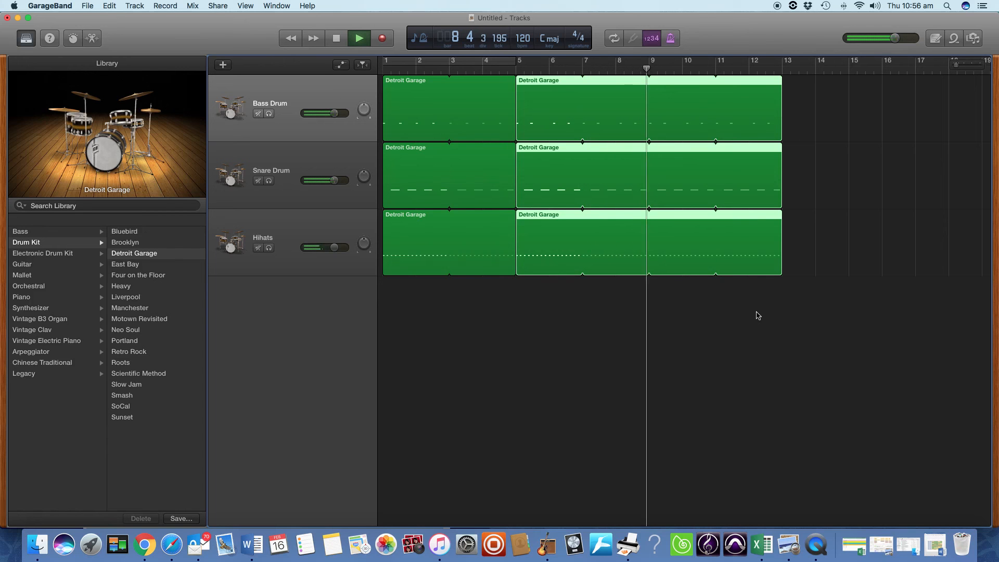
{"action": "left_click", "coordinate": [358, 38]}
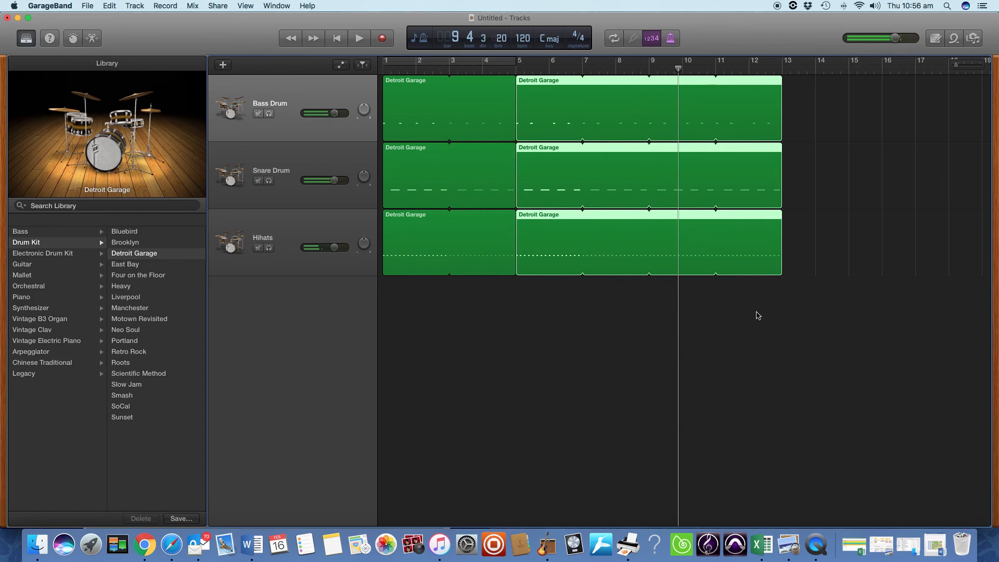
{"action": "left_click", "coordinate": [336, 37]}
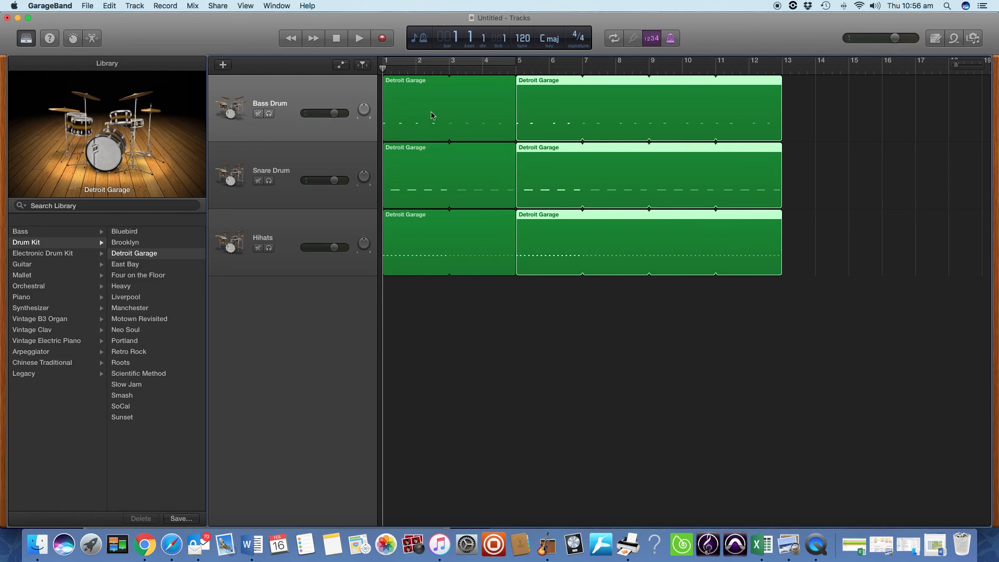
{"action": "mouse_move", "coordinate": [419, 101]}
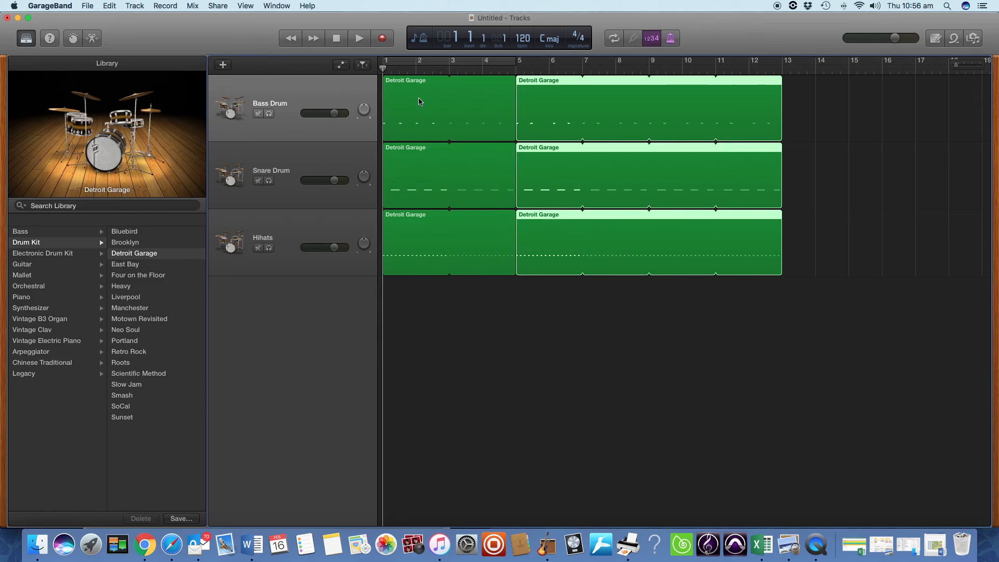
{"action": "mouse_move", "coordinate": [429, 91]}
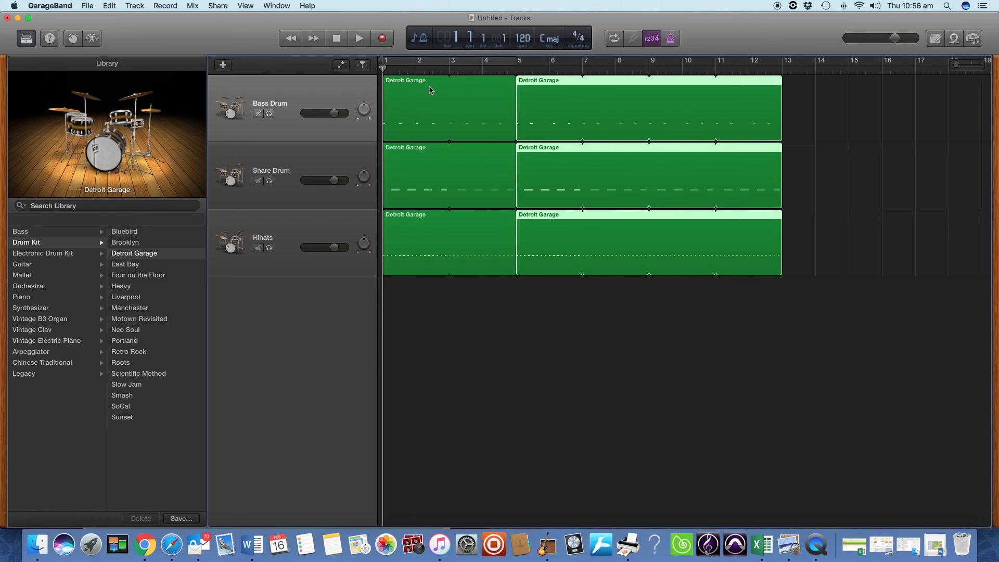
{"action": "mouse_move", "coordinate": [686, 92]}
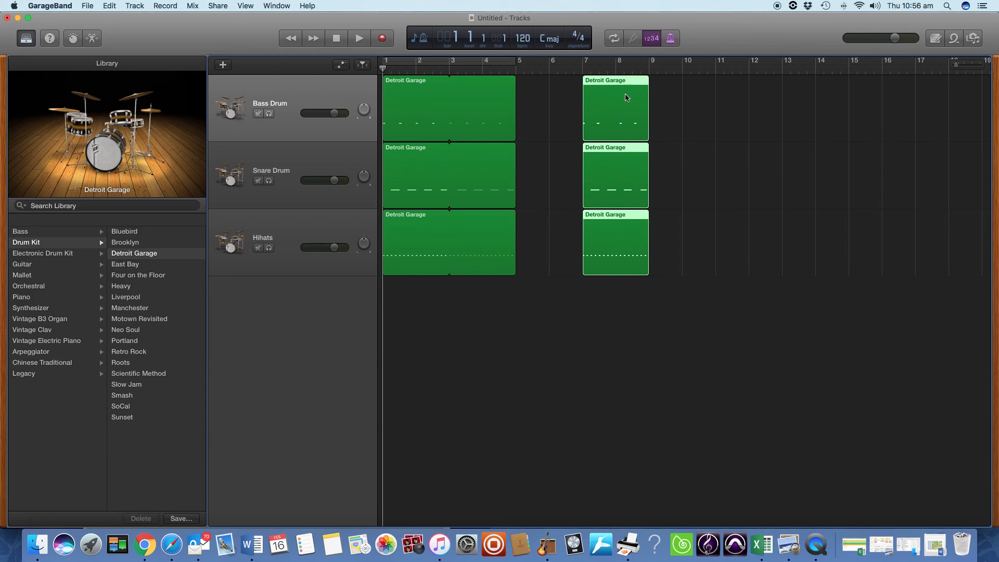
{"action": "mouse_move", "coordinate": [607, 108]}
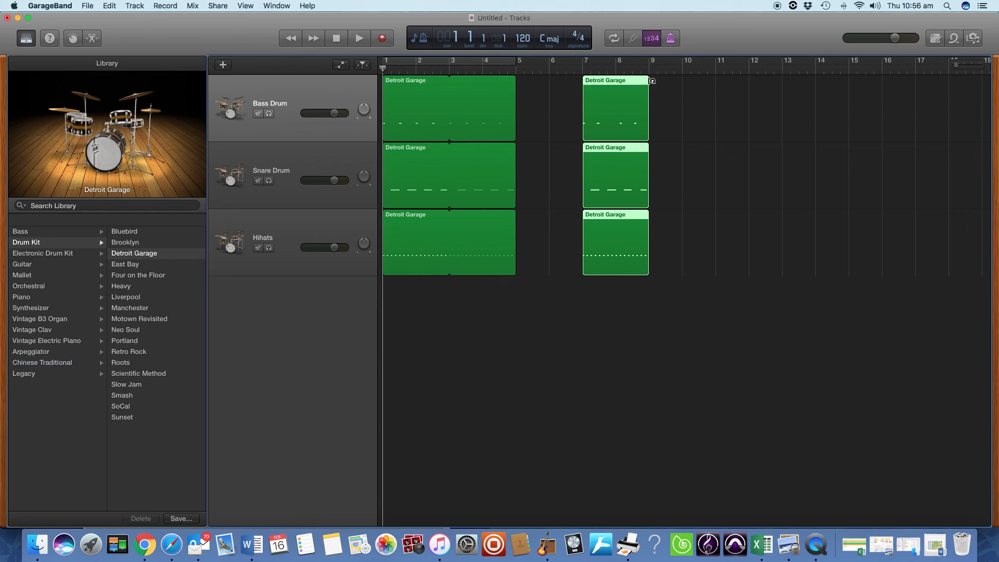
{"action": "mouse_move", "coordinate": [638, 87]}
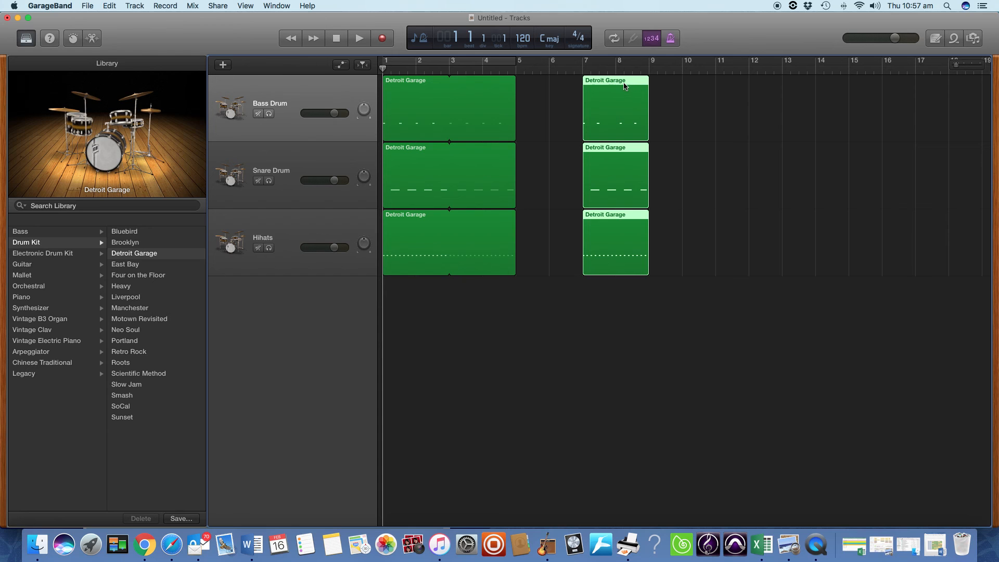
{"action": "mouse_move", "coordinate": [626, 87]}
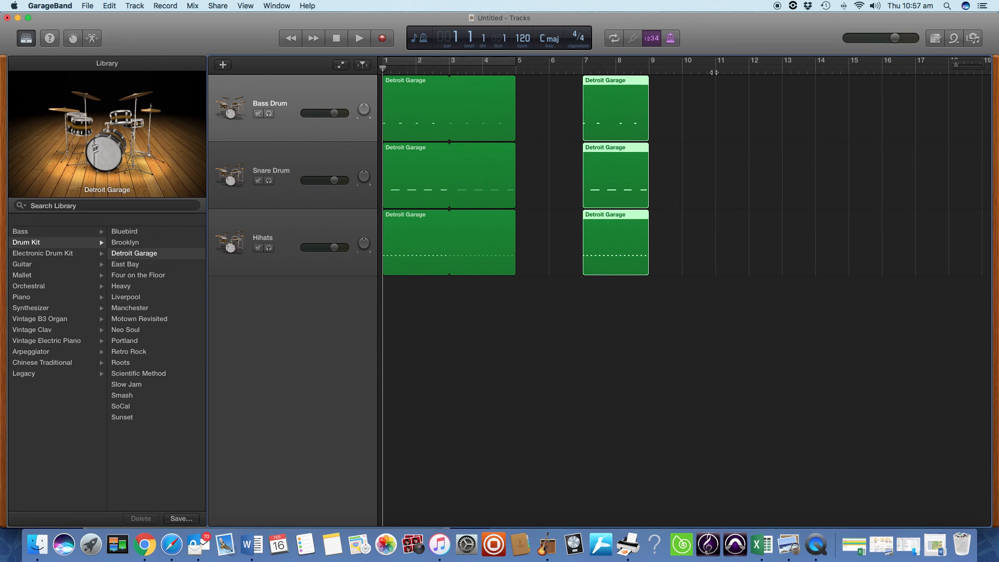
Place the playhead at bar 11 and paste a third set of drum regions there
{"action": "left_click", "coordinate": [716, 60]}
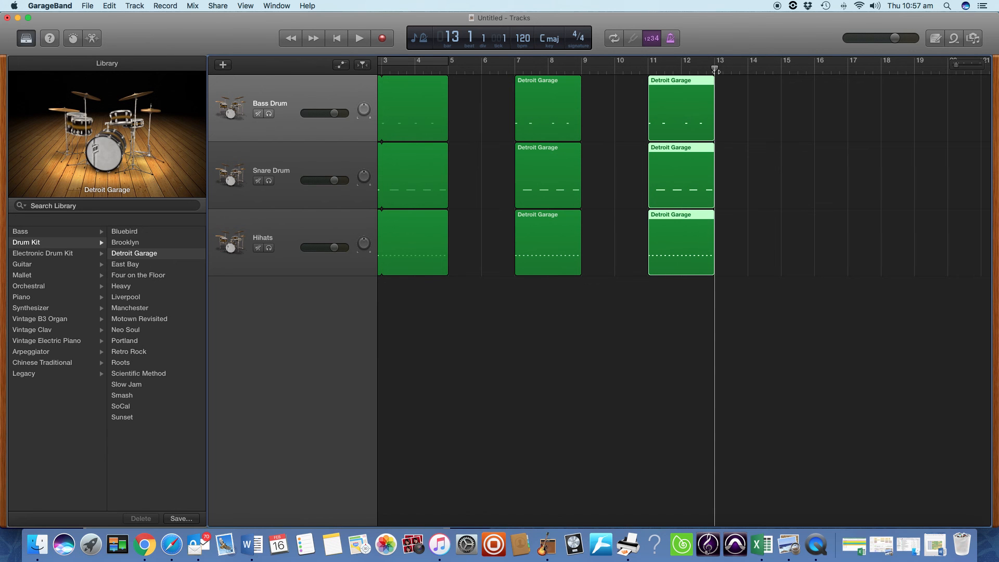
{"action": "mouse_move", "coordinate": [673, 125]}
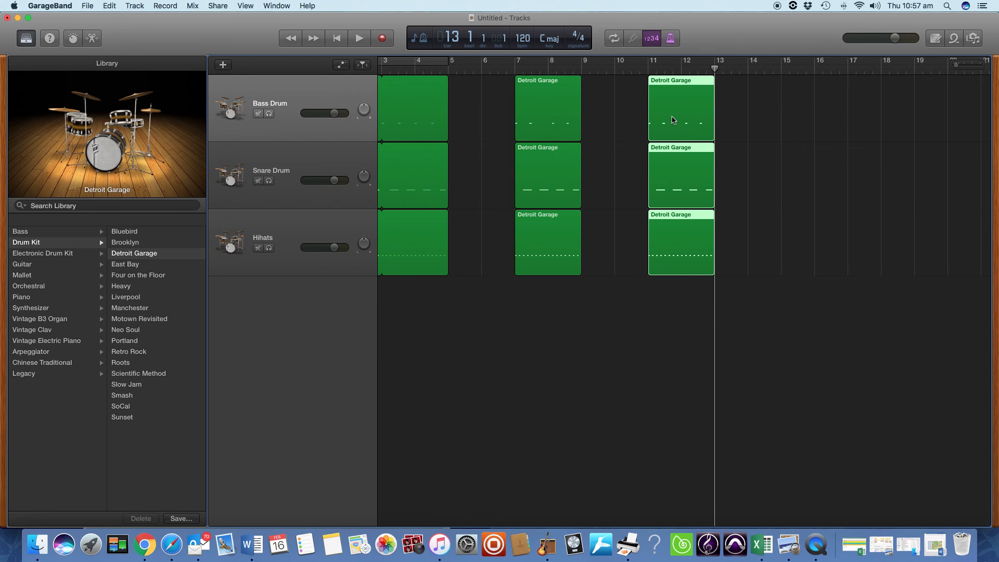
{"action": "mouse_move", "coordinate": [668, 122]}
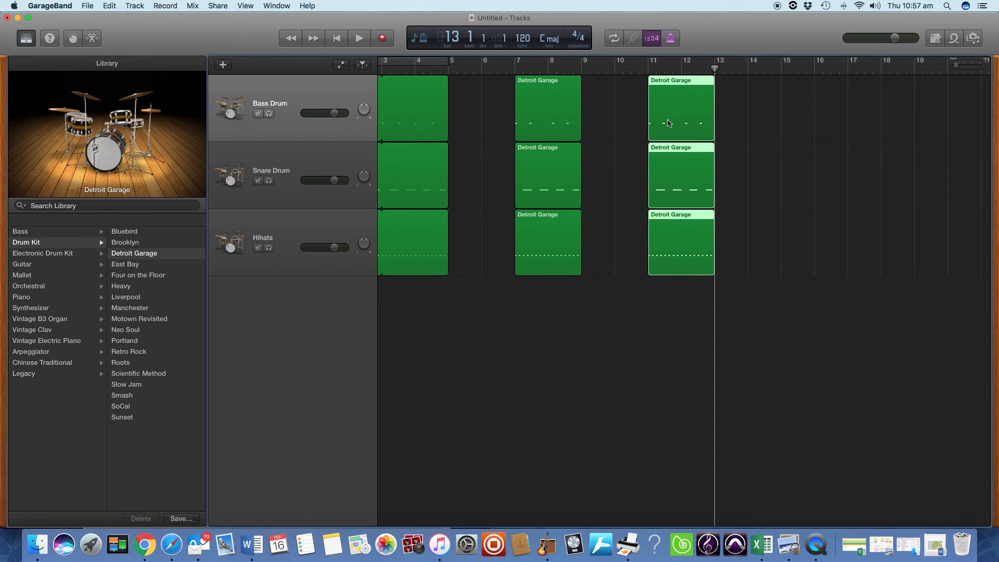
{"action": "scroll", "scroll_direction": "left", "scroll_amount": 3}
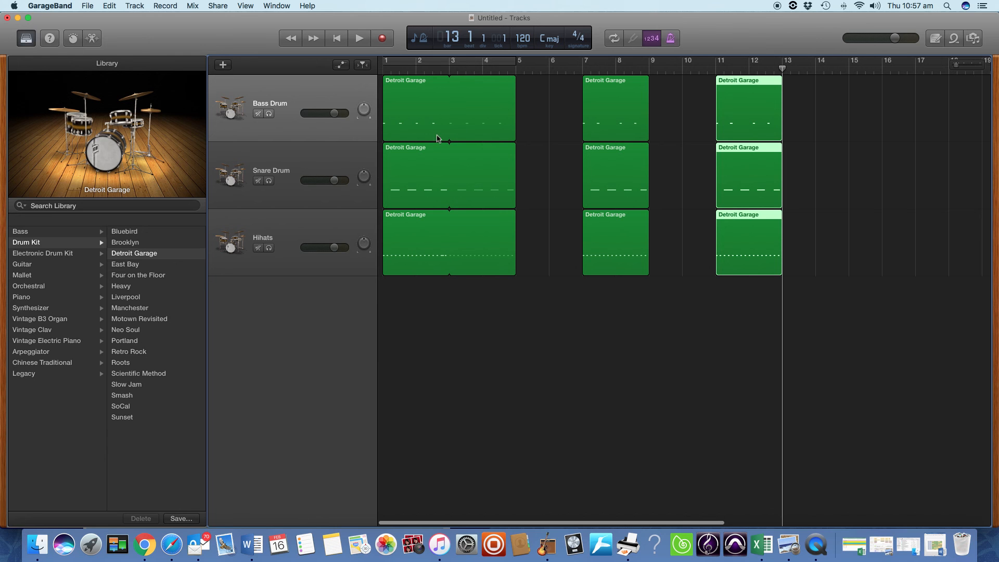
{"action": "mouse_move", "coordinate": [461, 235]}
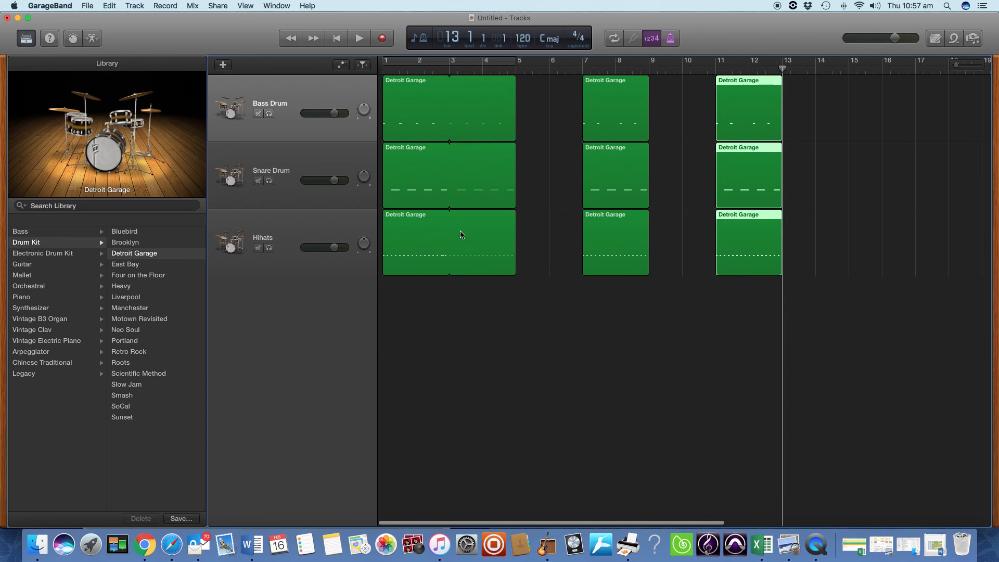